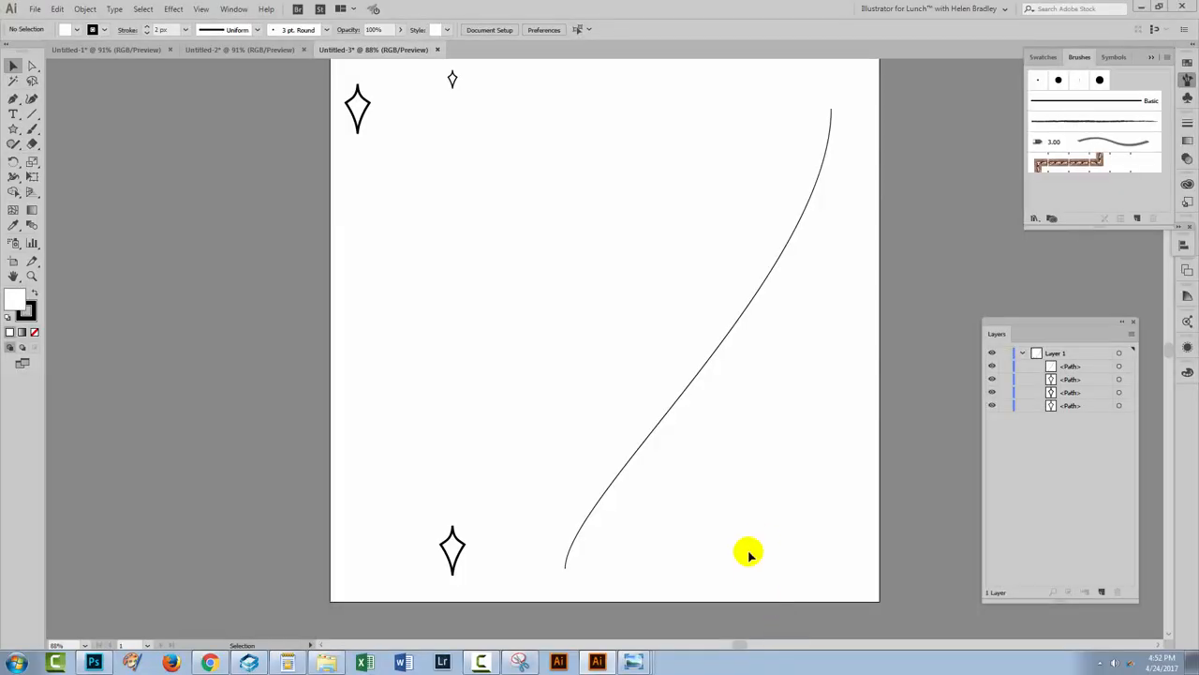
{"action": "mouse_move", "coordinate": [460, 215]}
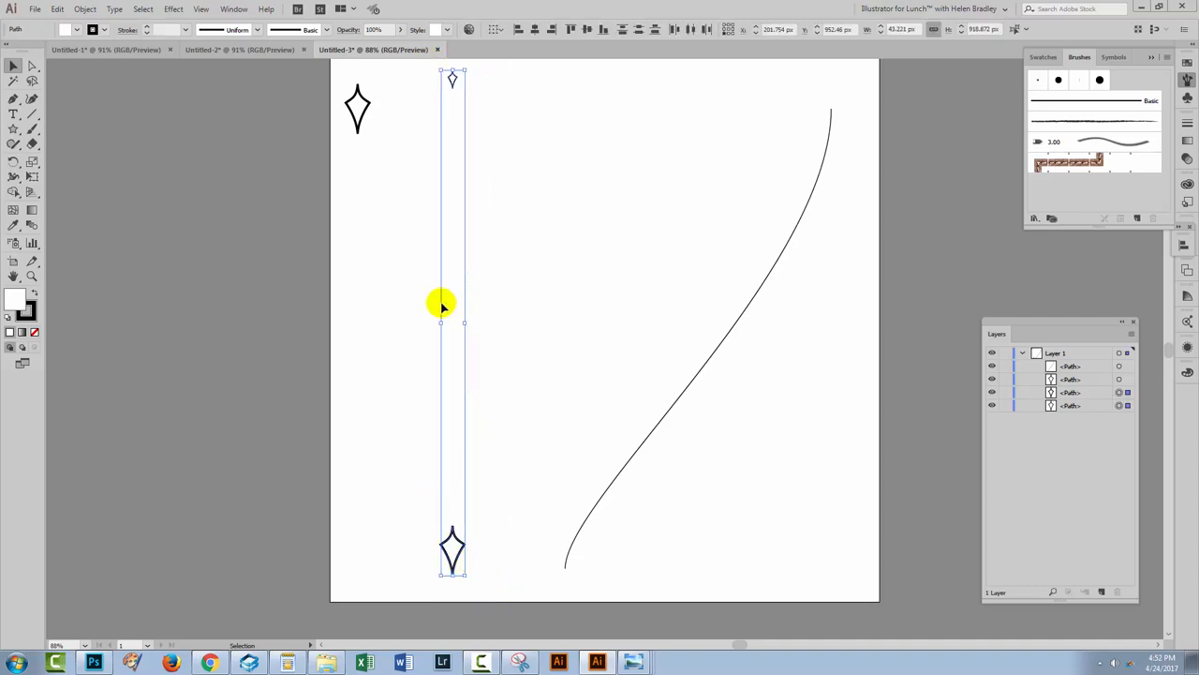
{"action": "mouse_move", "coordinate": [165, 357]}
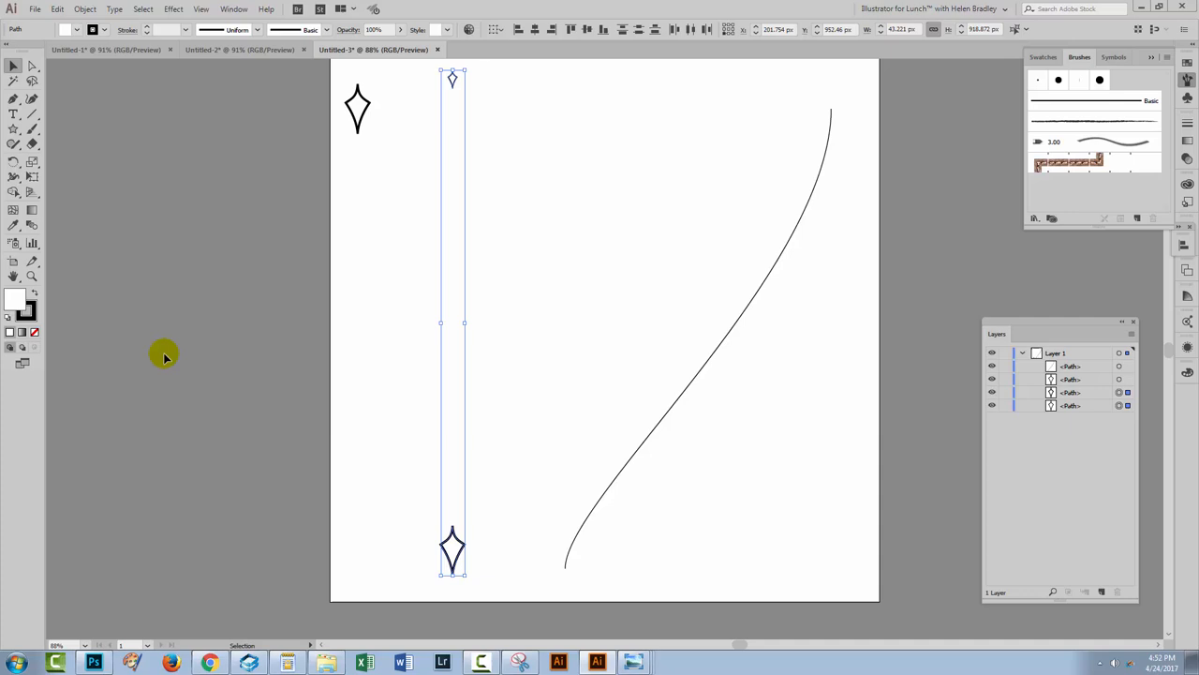
{"action": "mouse_move", "coordinate": [30, 225]}
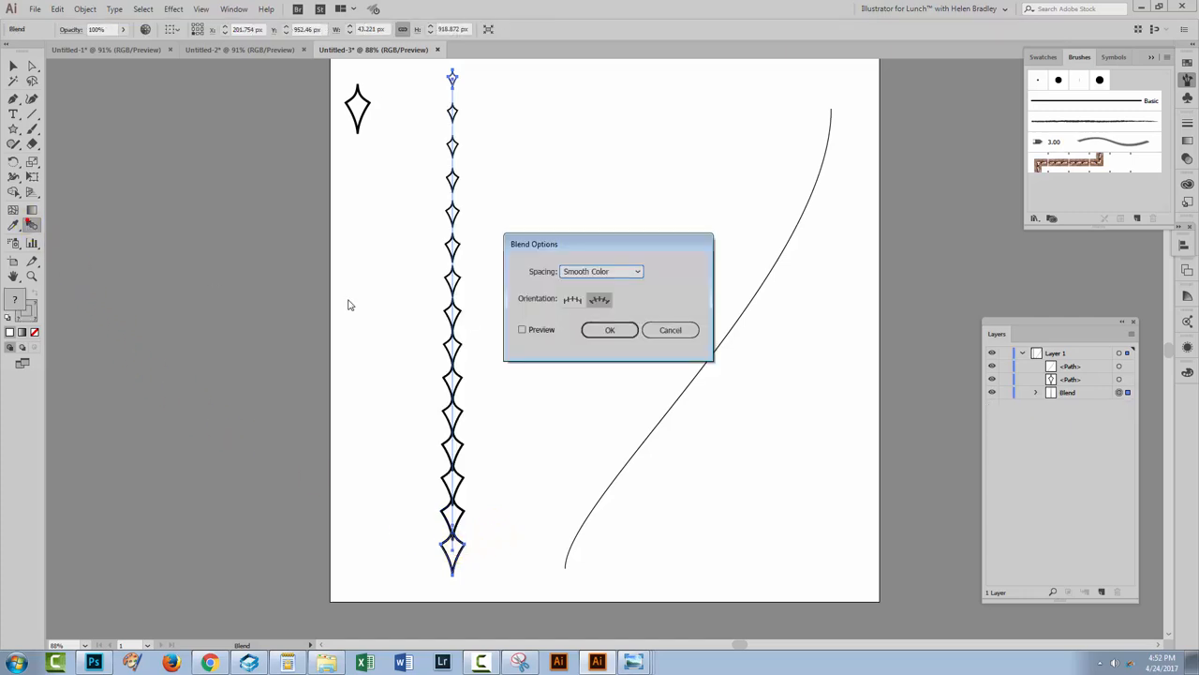
Set the blend's Spacing to Specified Steps so the diamonds overlap tightly.
{"action": "left_click", "coordinate": [599, 269]}
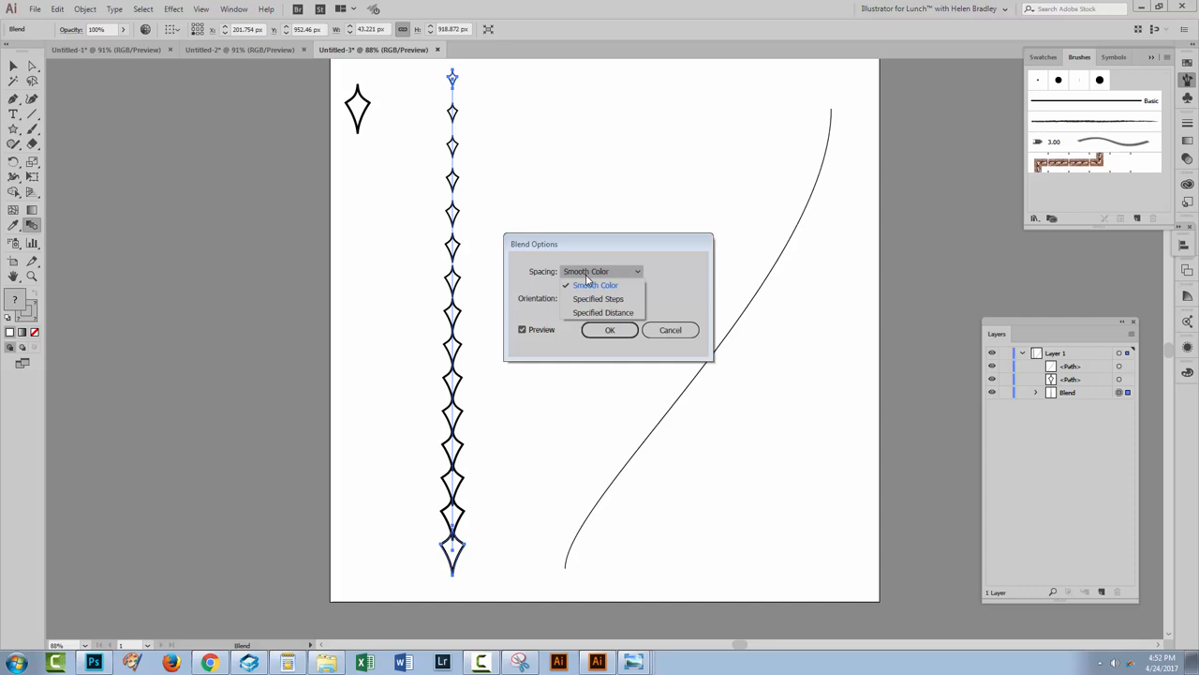
{"action": "left_click", "coordinate": [598, 298]}
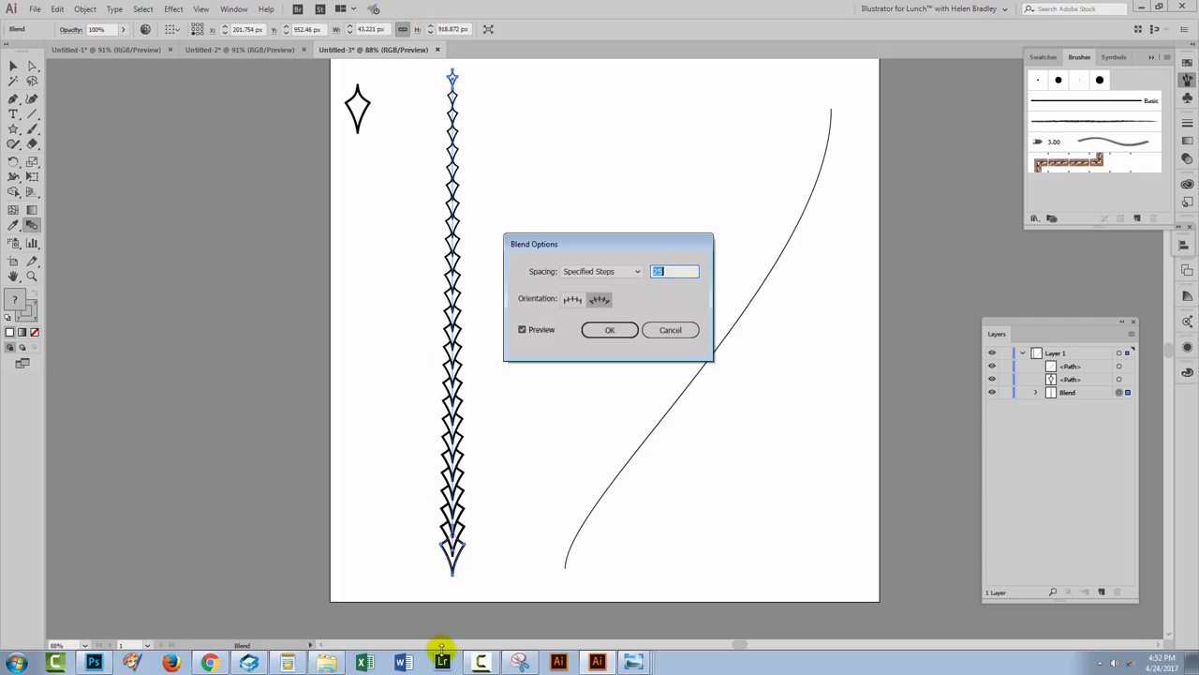
{"action": "left_click", "coordinate": [611, 329]}
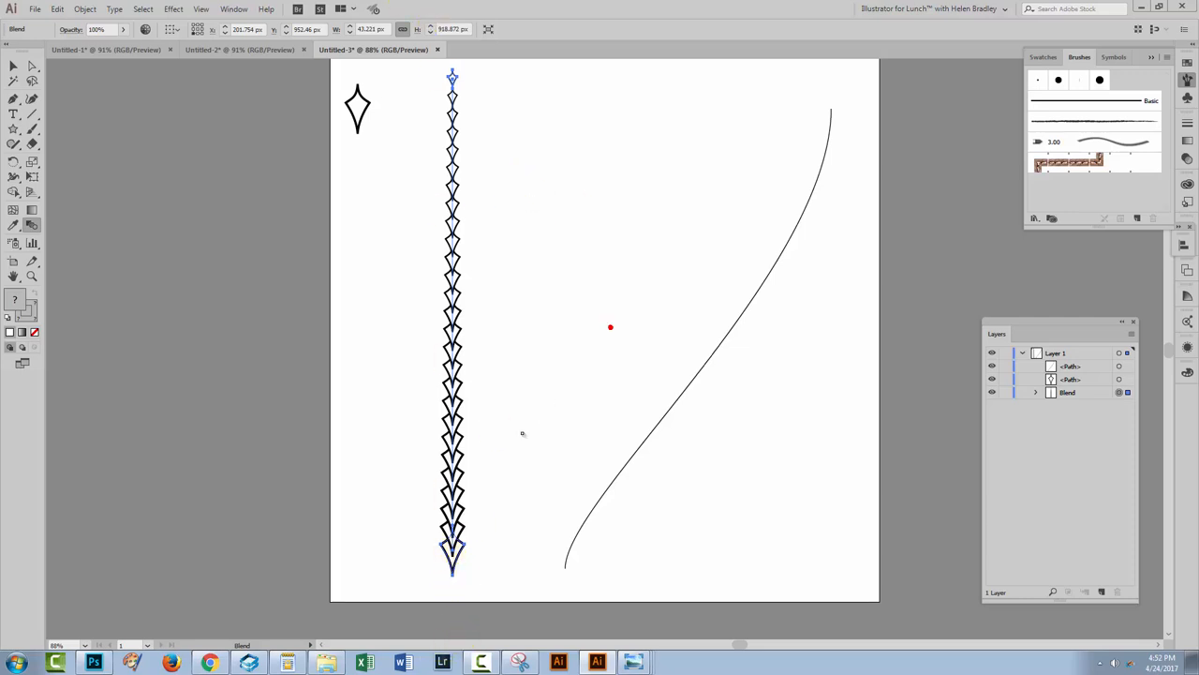
Alt-drag a copy of the blend to the left, then select the original blend with the curved path.
{"action": "left_click", "coordinate": [453, 323]}
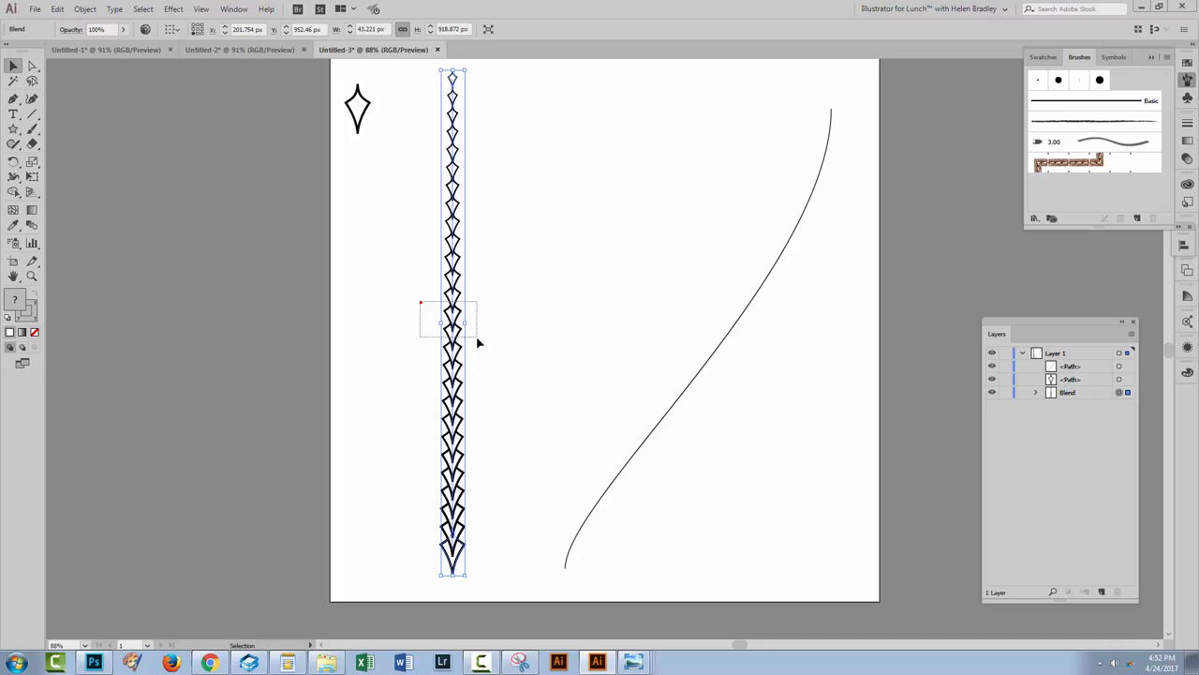
{"action": "left_click_drag", "start_coordinate": [453, 322], "coordinate": [416, 326]}
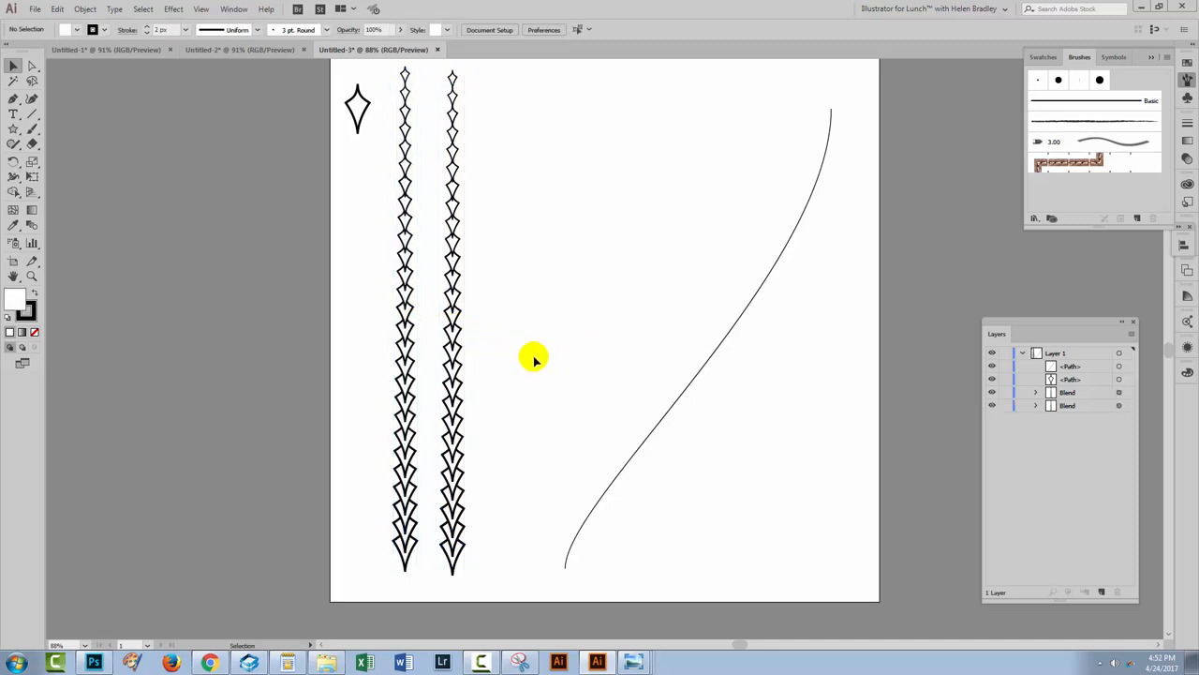
{"action": "left_click", "coordinate": [454, 469]}
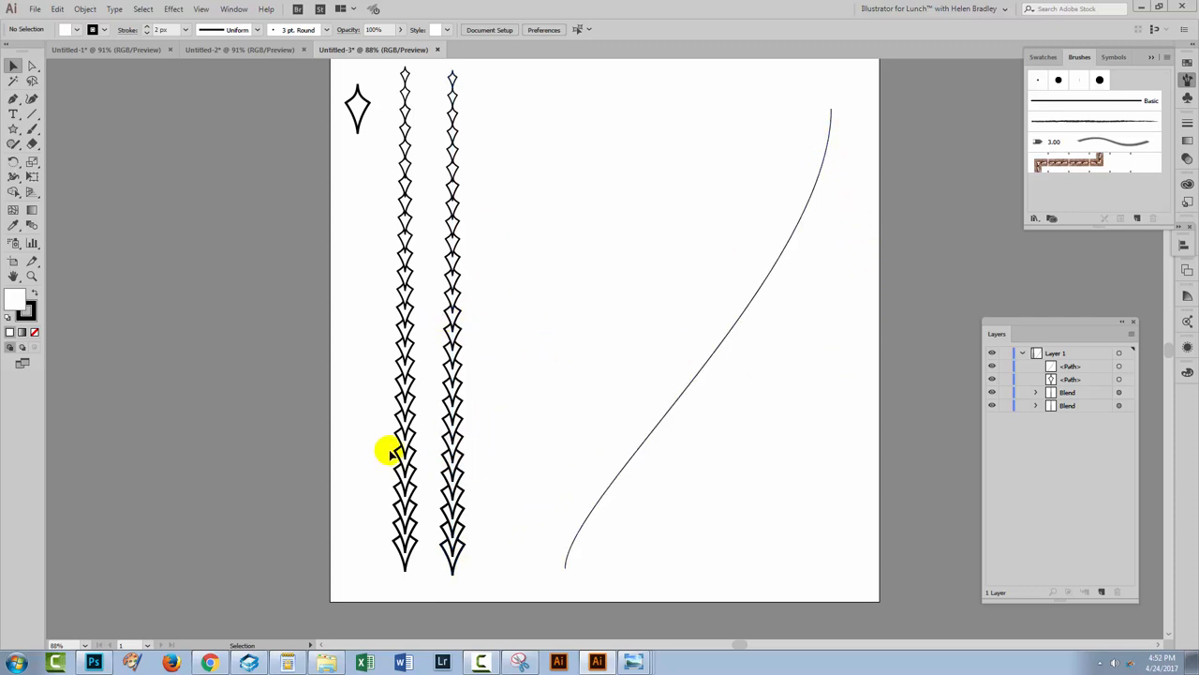
{"action": "left_click_drag", "start_coordinate": [390, 450], "coordinate": [649, 506]}
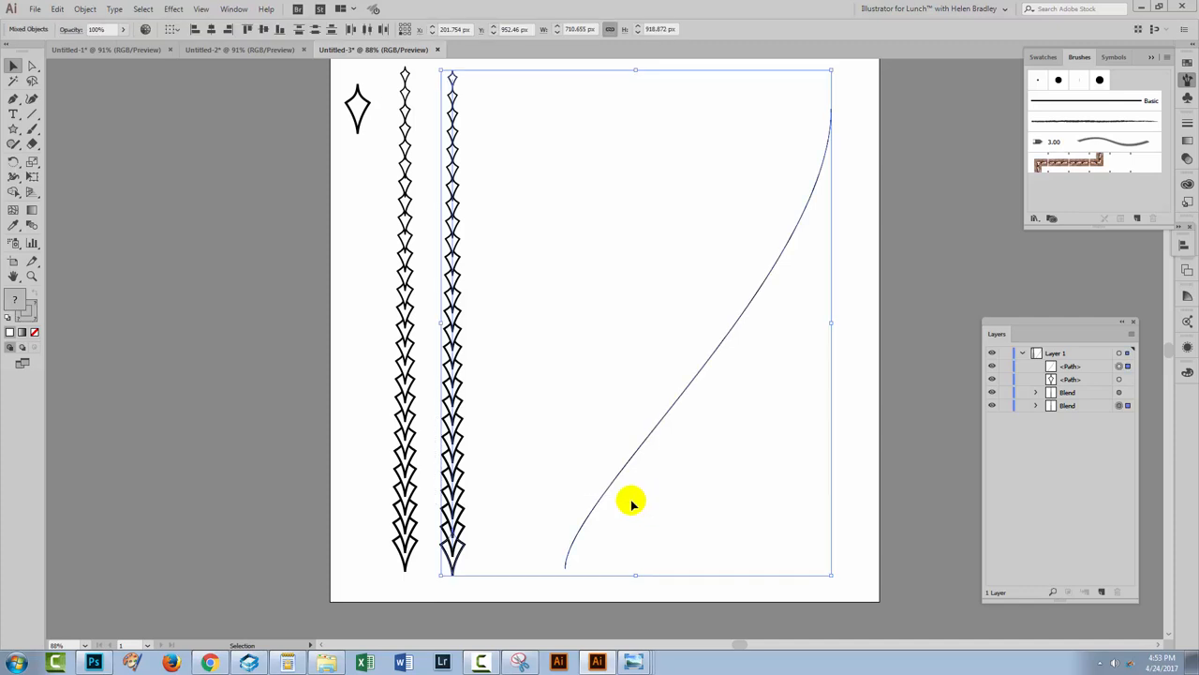
Replace the blend's spine with the curved path and align the diamonds to the path.
{"action": "left_click", "coordinate": [86, 10]}
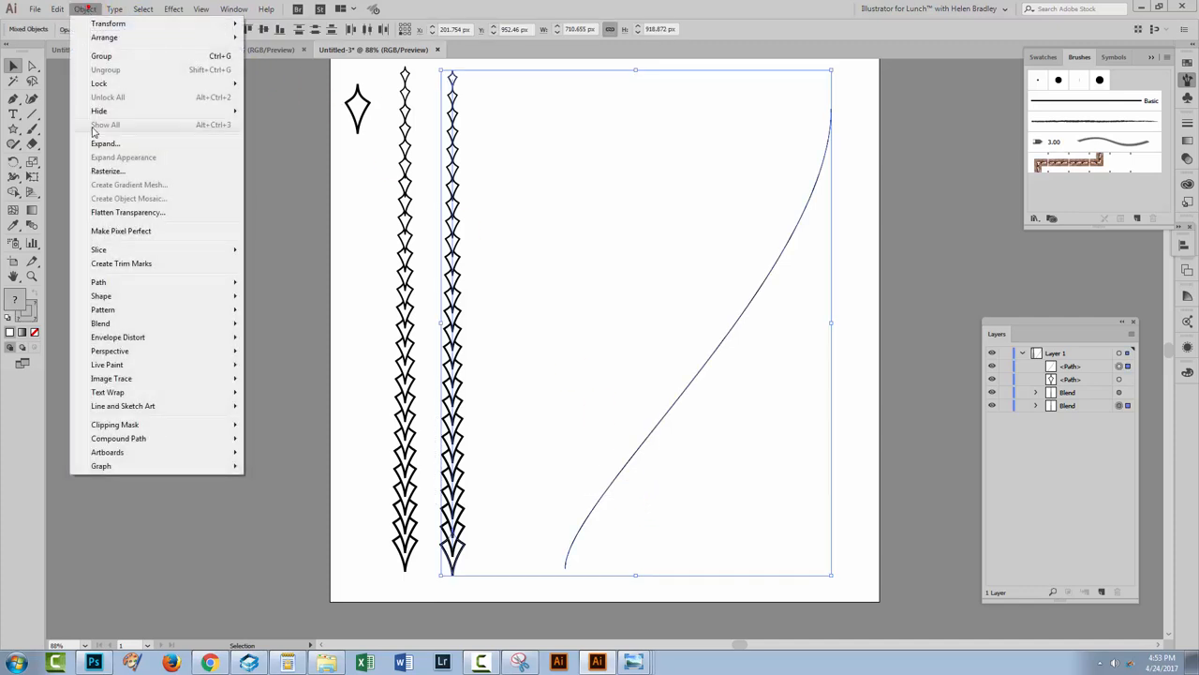
{"action": "left_click", "coordinate": [101, 322]}
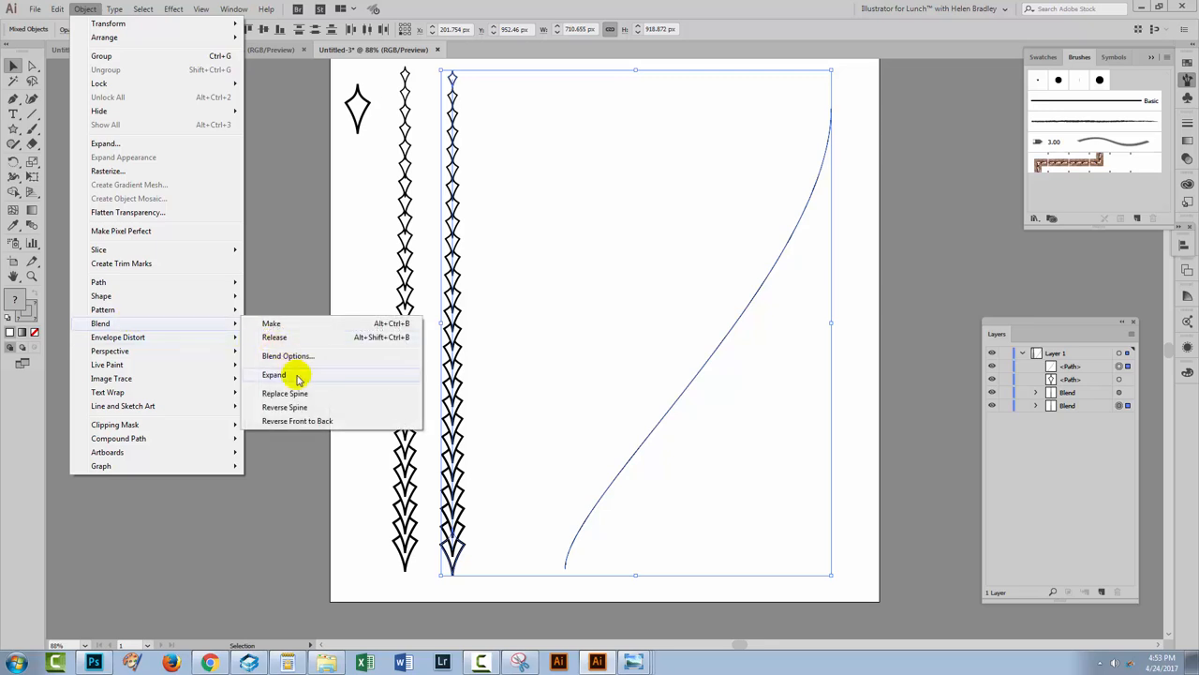
{"action": "left_click", "coordinate": [273, 375]}
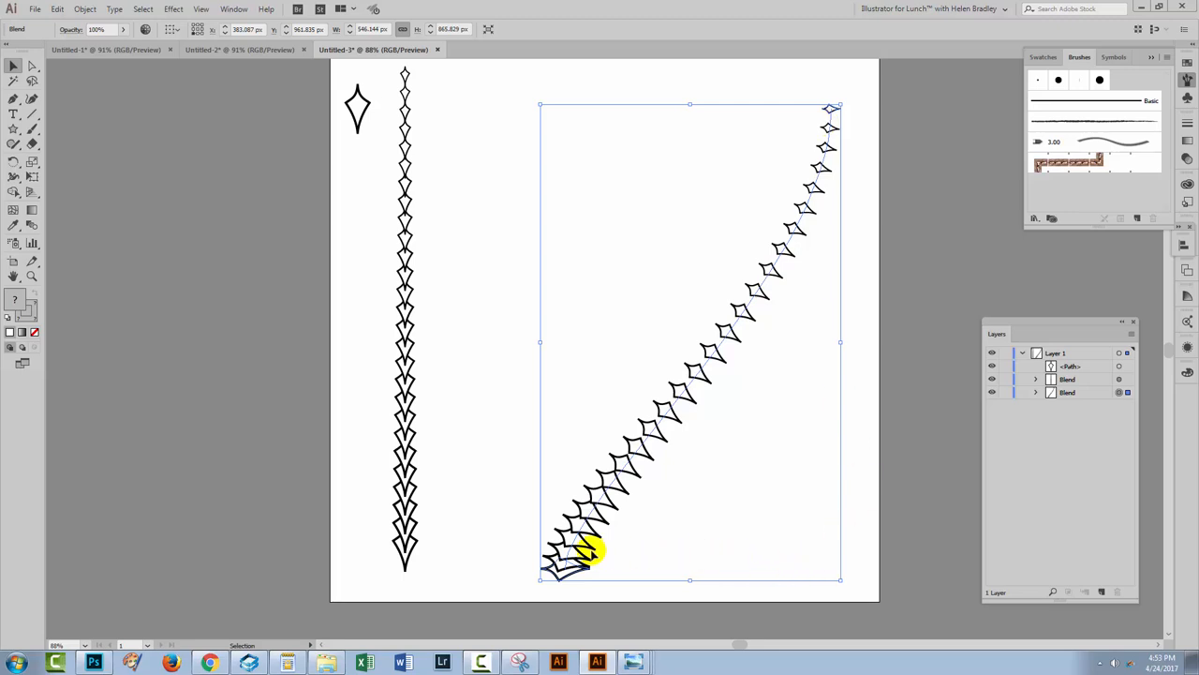
{"action": "mouse_move", "coordinate": [510, 560]}
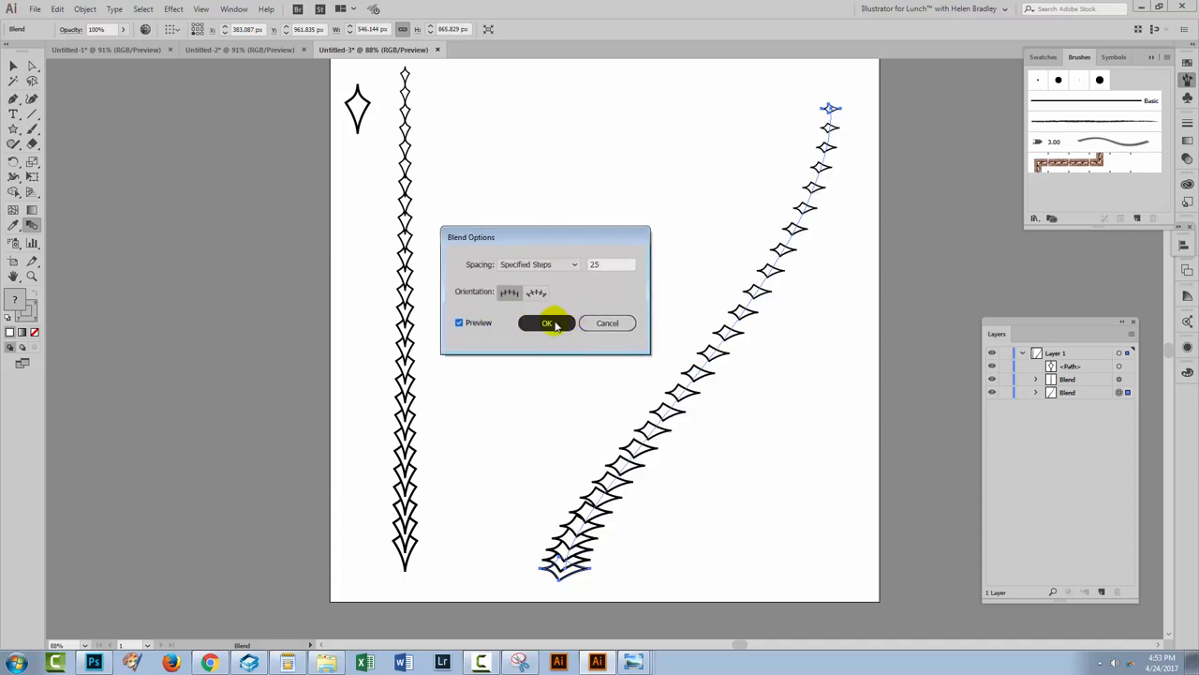
{"action": "left_click", "coordinate": [547, 322]}
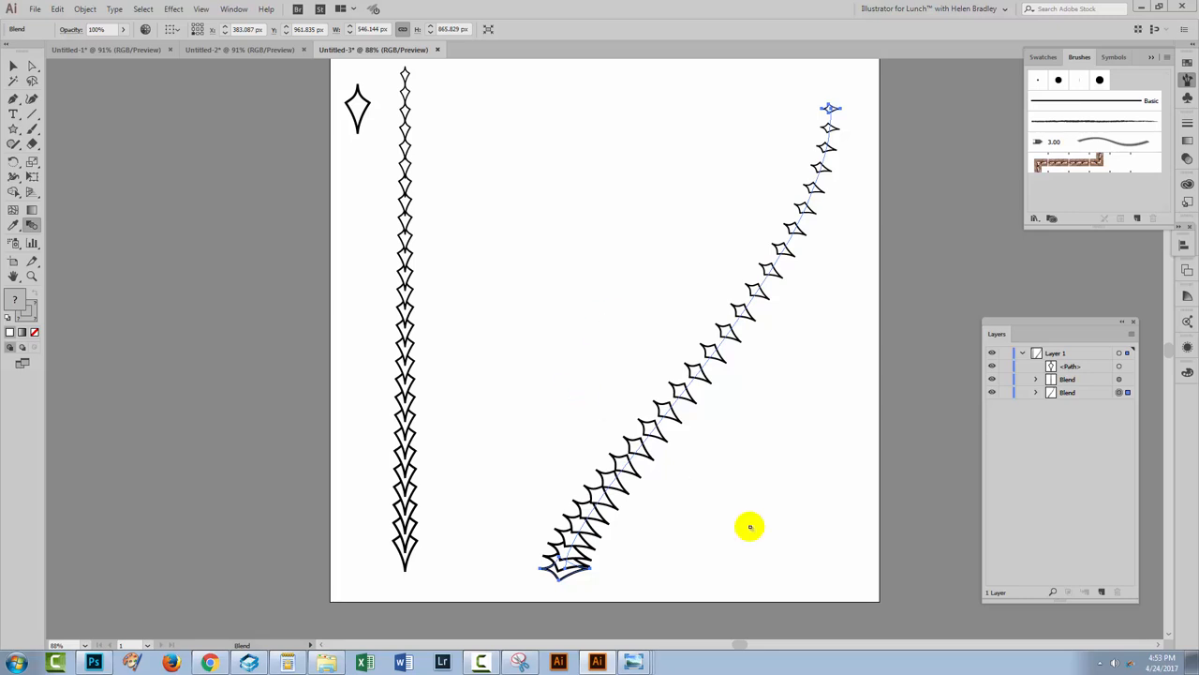
{"action": "mouse_move", "coordinate": [832, 173]}
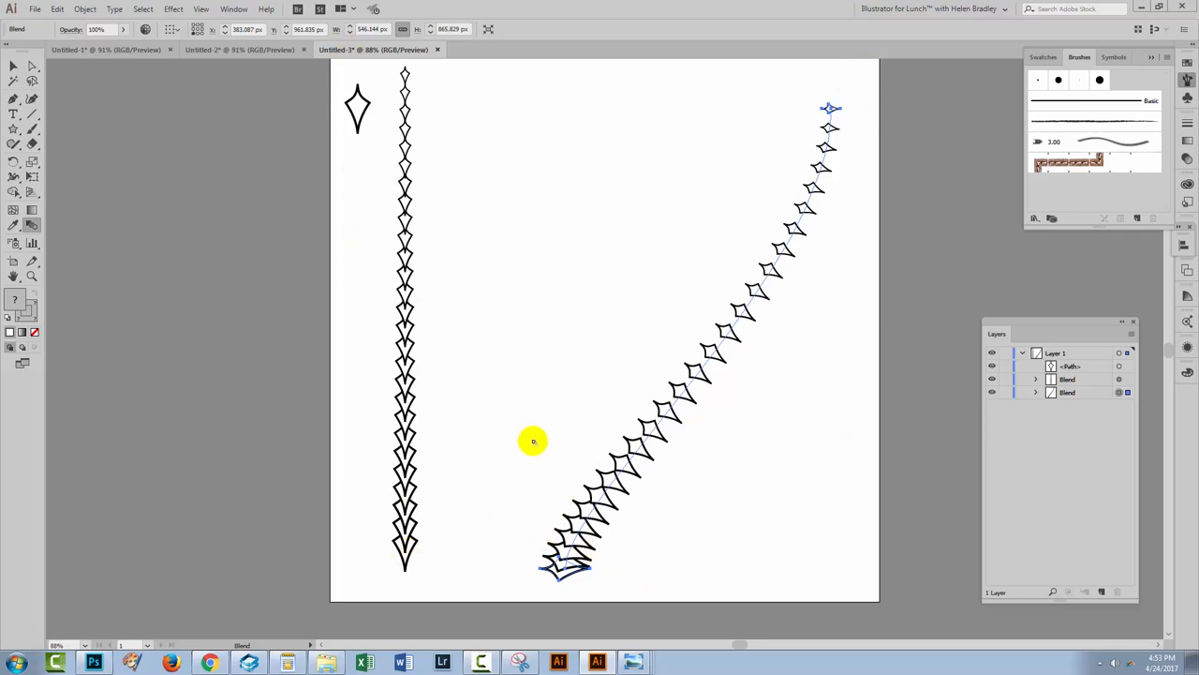
{"action": "mouse_move", "coordinate": [688, 472]}
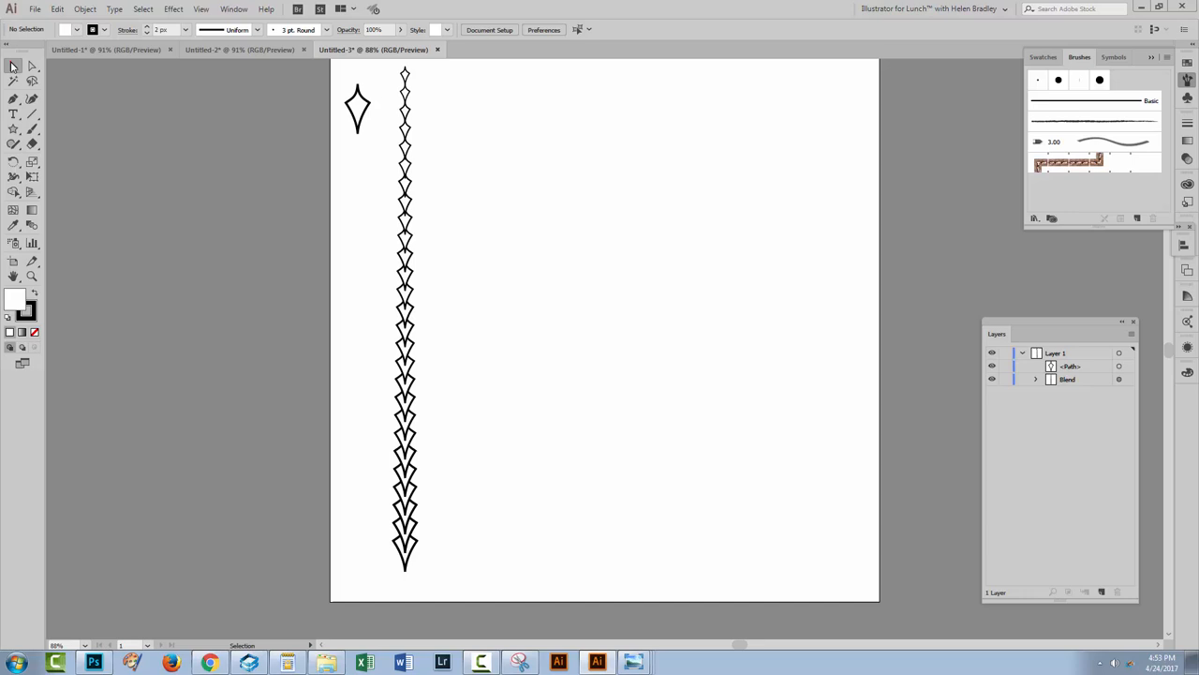
Move the large diamond to the lower middle and place a scaled-down copy above it.
{"action": "left_click", "coordinate": [356, 107]}
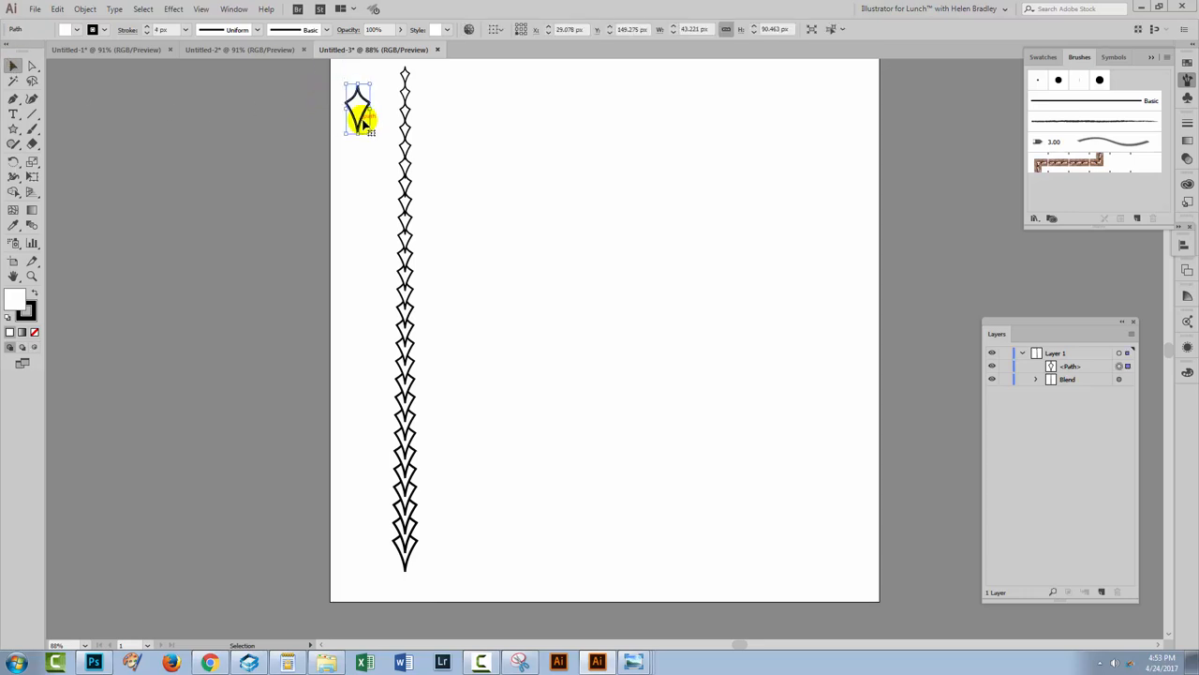
{"action": "left_click_drag", "start_coordinate": [360, 107], "coordinate": [551, 464]}
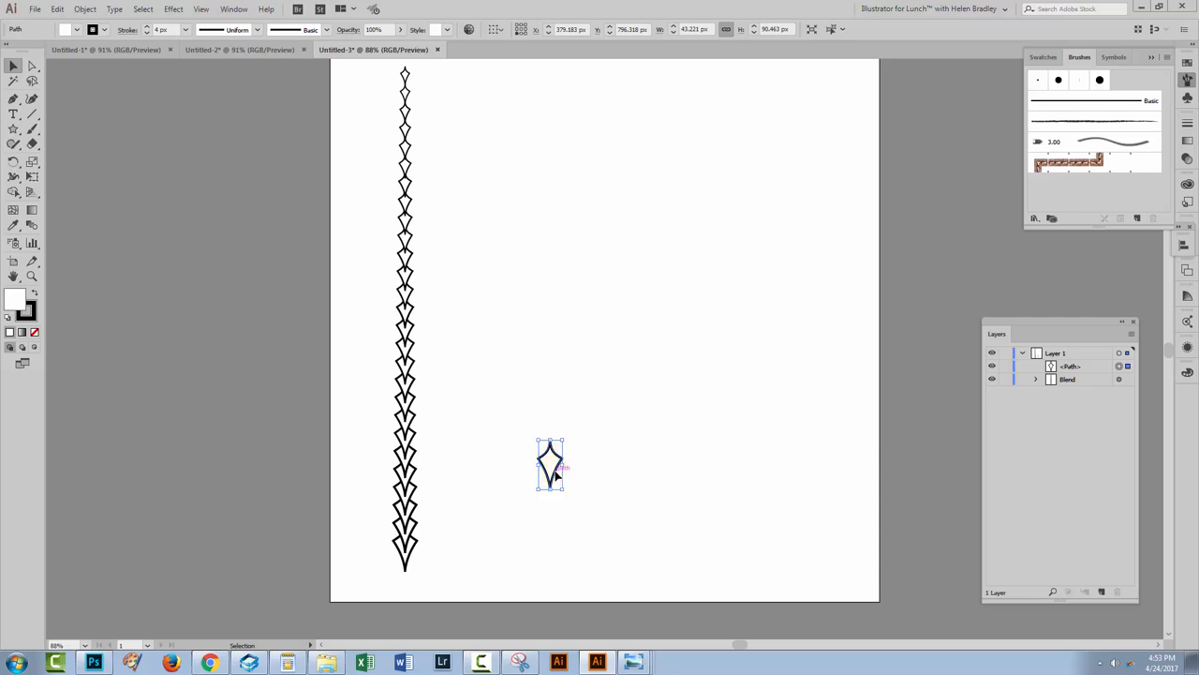
{"action": "left_click_drag", "start_coordinate": [551, 465], "coordinate": [545, 169]}
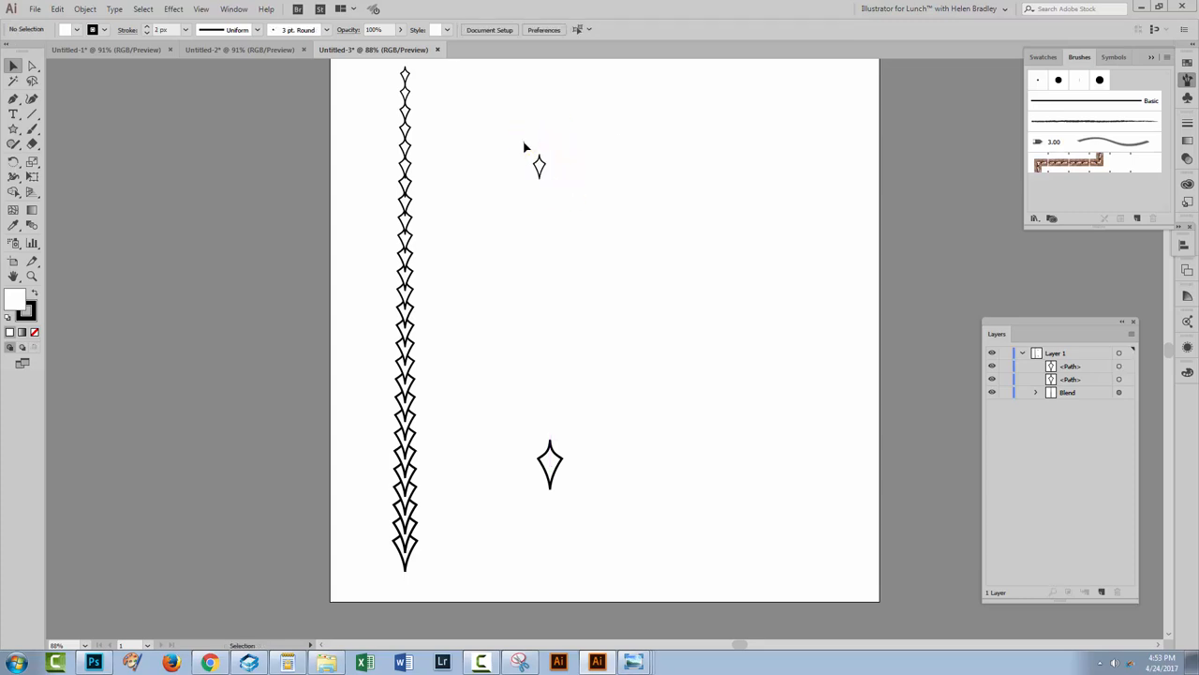
{"action": "left_click", "coordinate": [540, 166]}
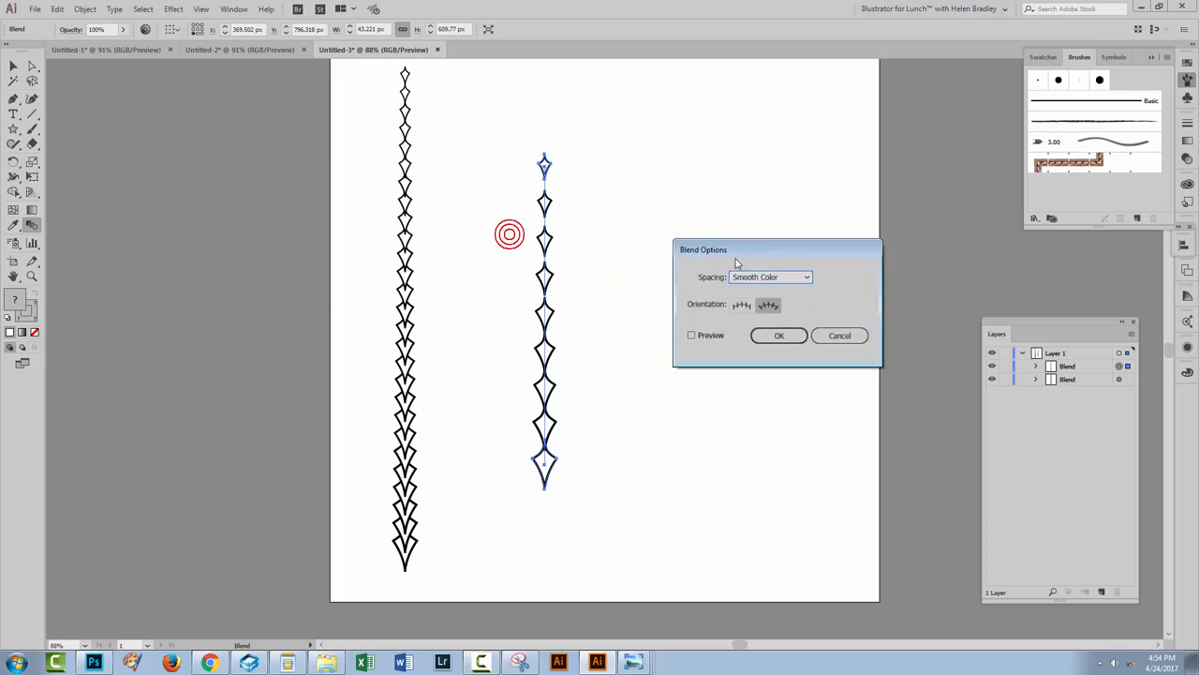
Give the new centre blend Specified Steps spacing and select it.
{"action": "left_click", "coordinate": [770, 277]}
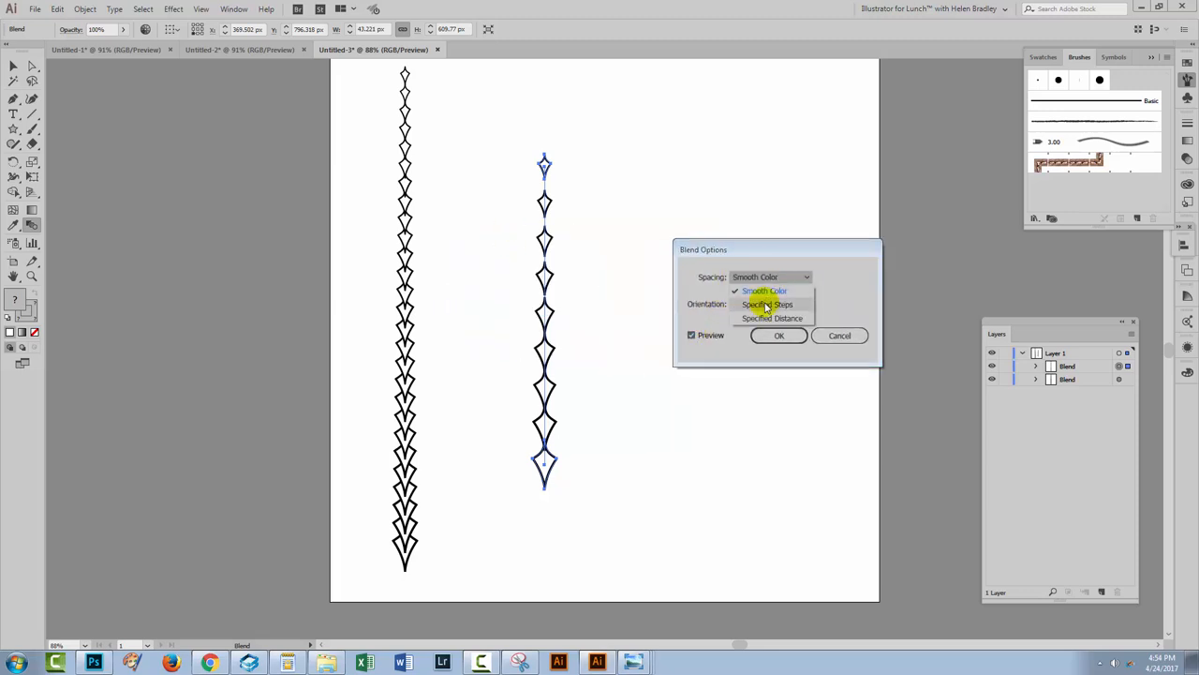
{"action": "left_click", "coordinate": [767, 304]}
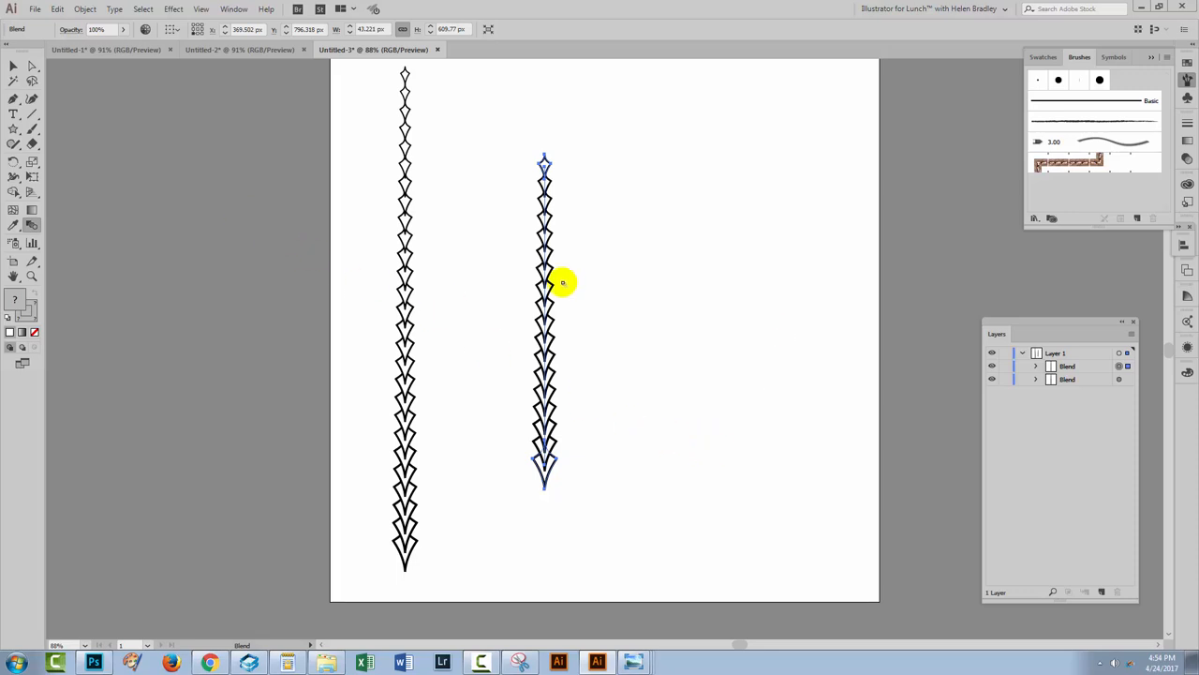
{"action": "left_click", "coordinate": [546, 281]}
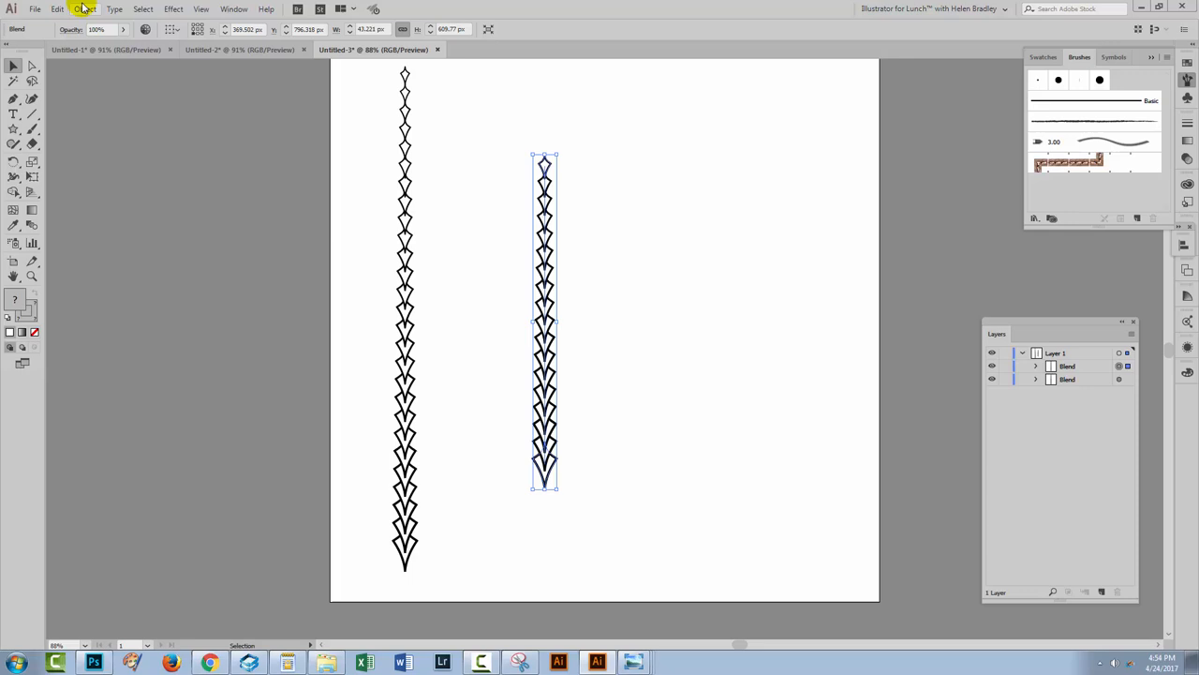
Expand the blend, then unfold Layer 1 and its group to list the separate diamond paths.
{"action": "left_click", "coordinate": [84, 8]}
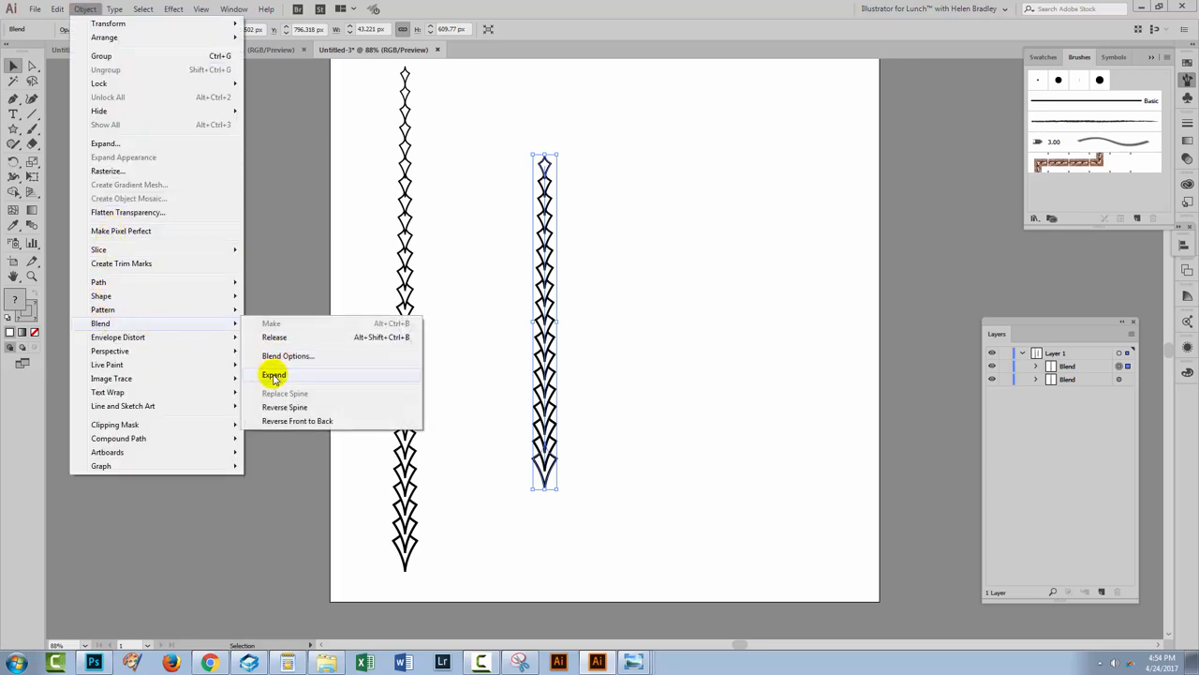
{"action": "left_click", "coordinate": [273, 375]}
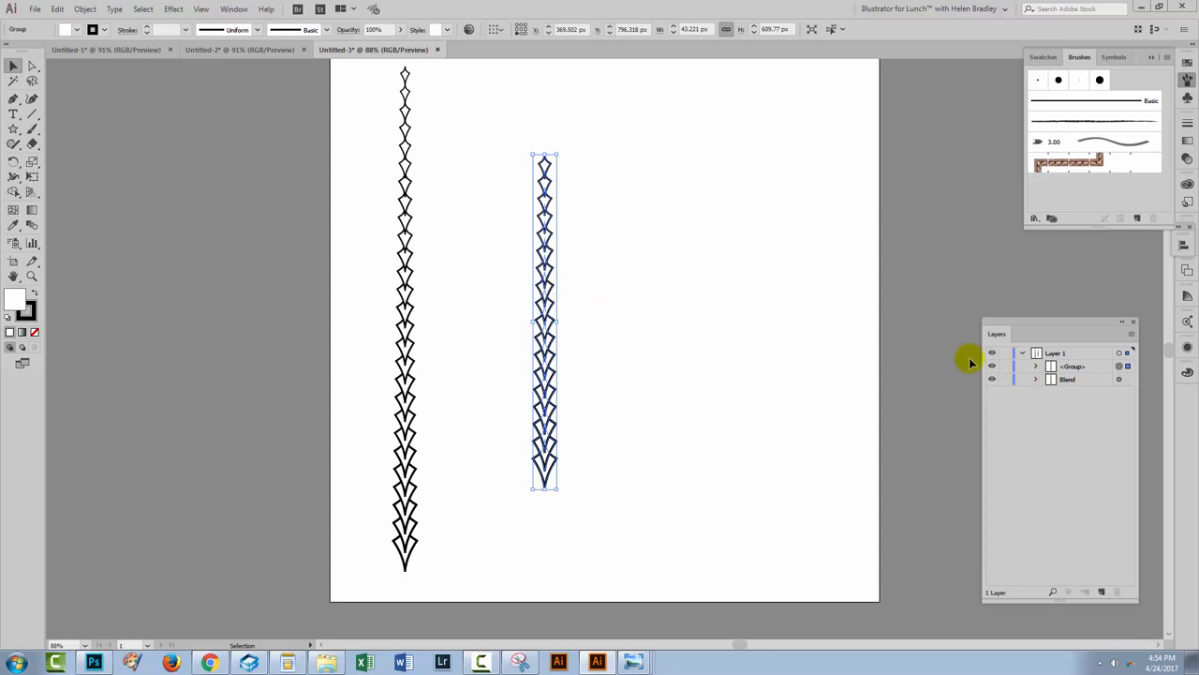
{"action": "left_click", "coordinate": [1036, 365]}
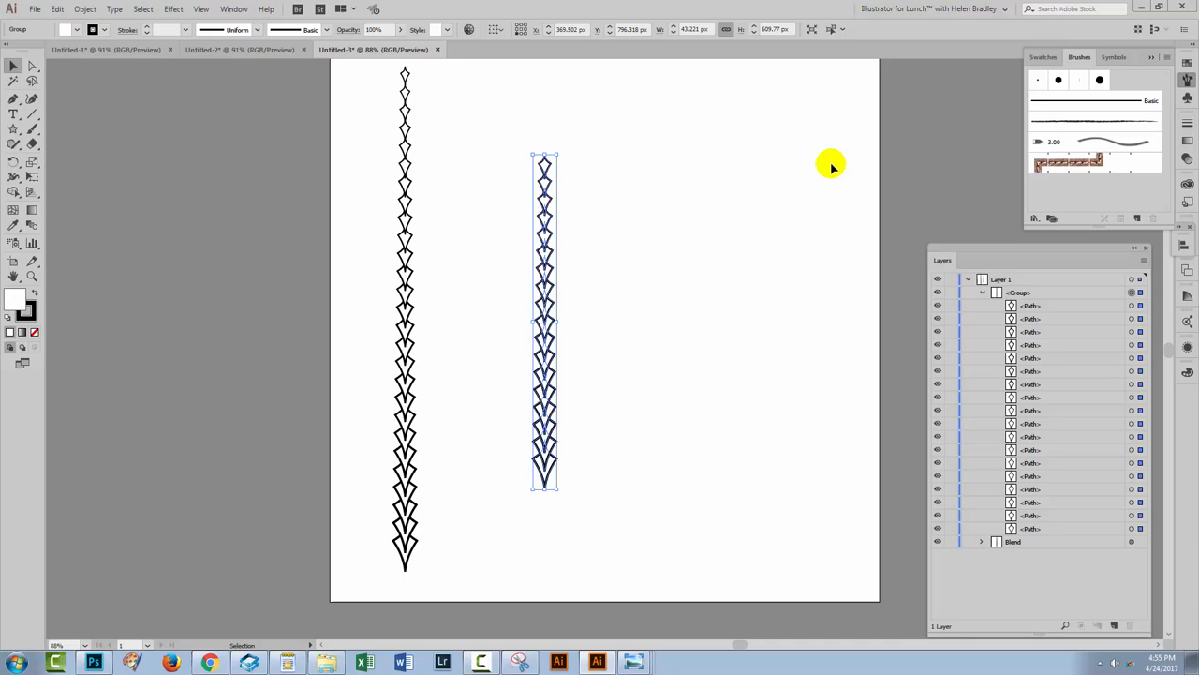
Create a new Art Brush from the diamond group with its direction set to up.
{"action": "left_click", "coordinate": [1168, 58]}
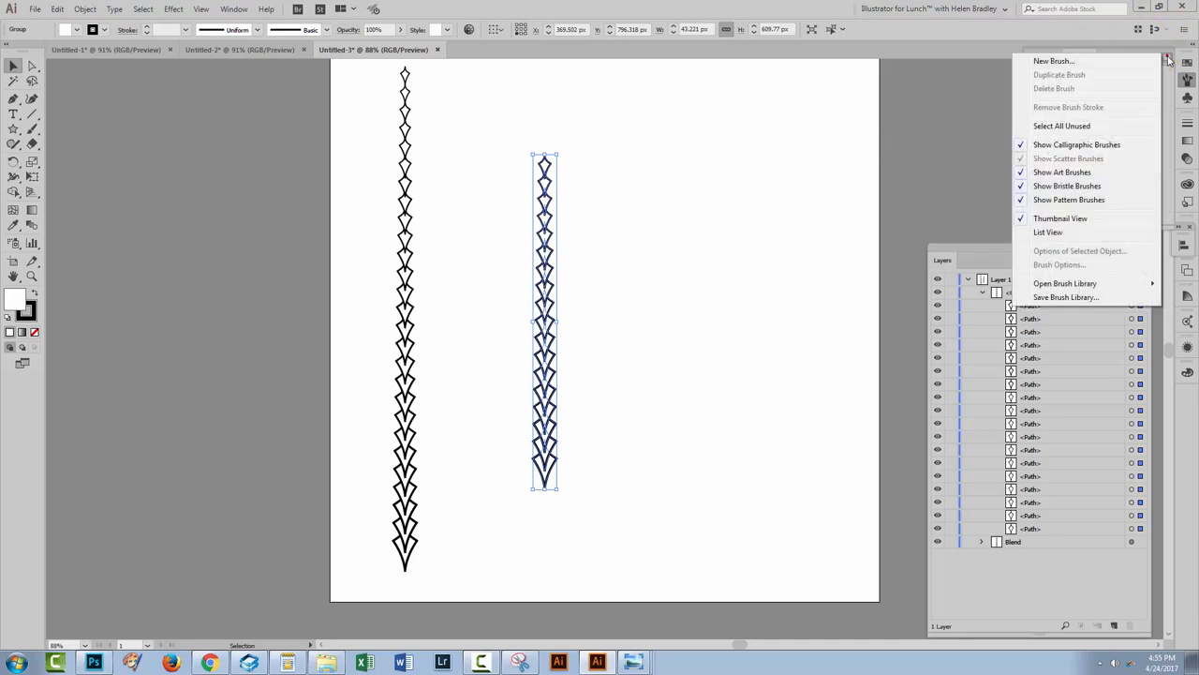
{"action": "mouse_move", "coordinate": [1054, 60]}
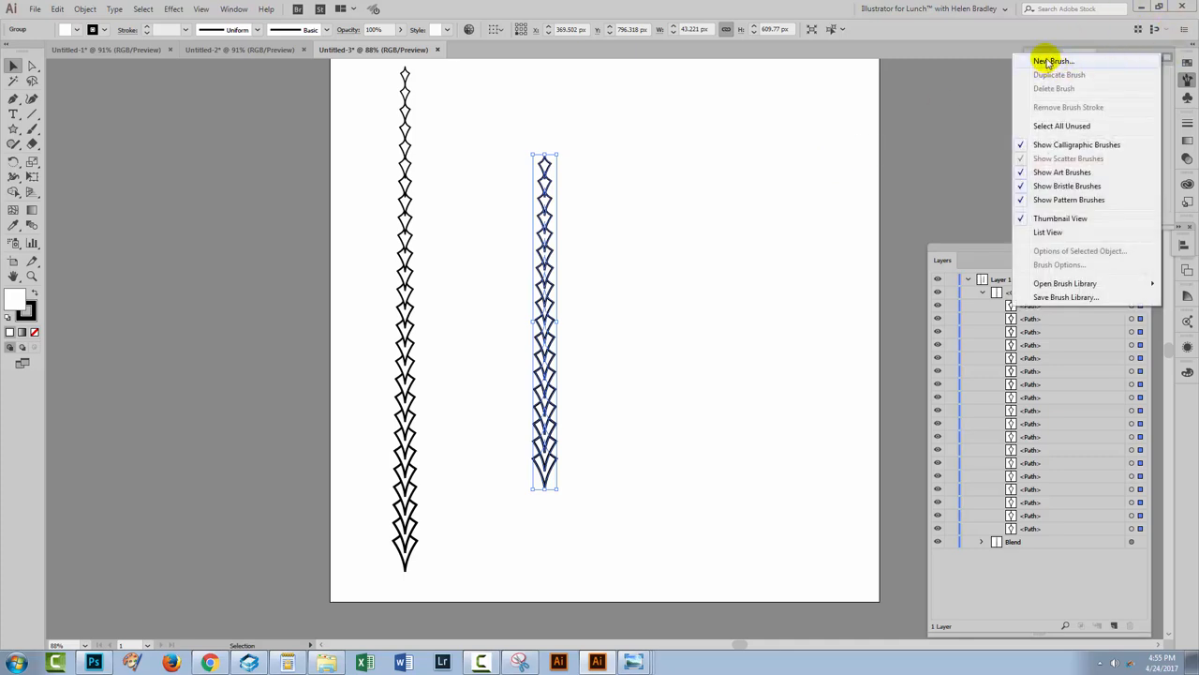
{"action": "left_click", "coordinate": [1053, 60]}
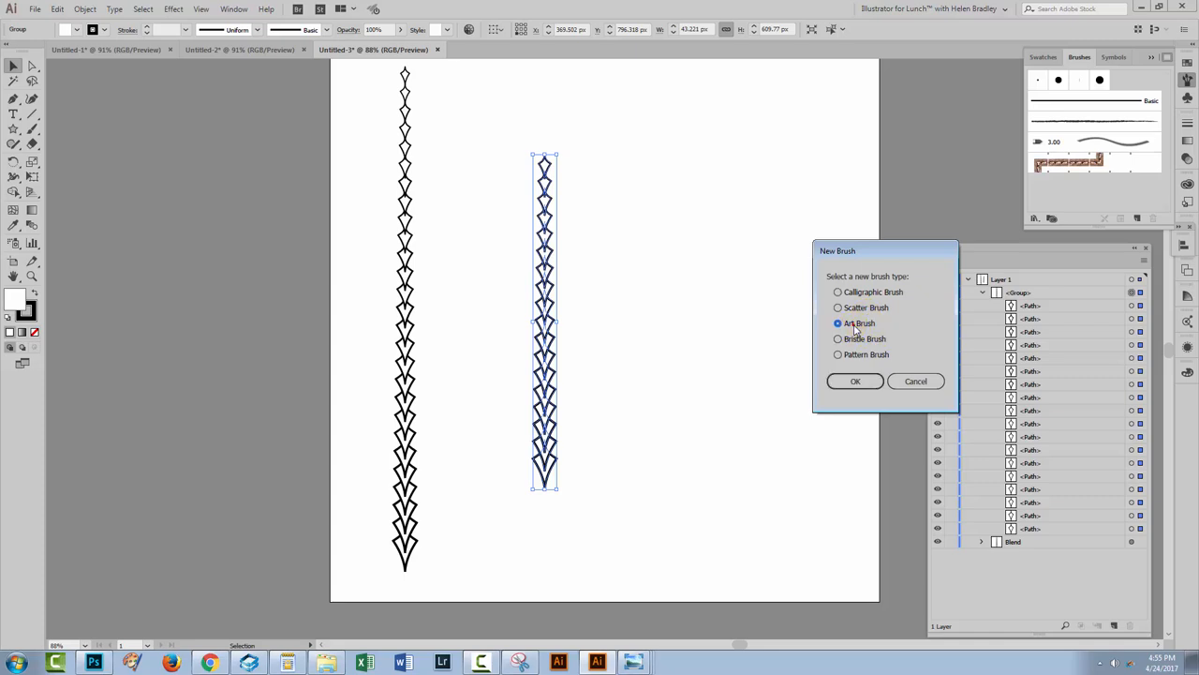
{"action": "left_click", "coordinate": [855, 380]}
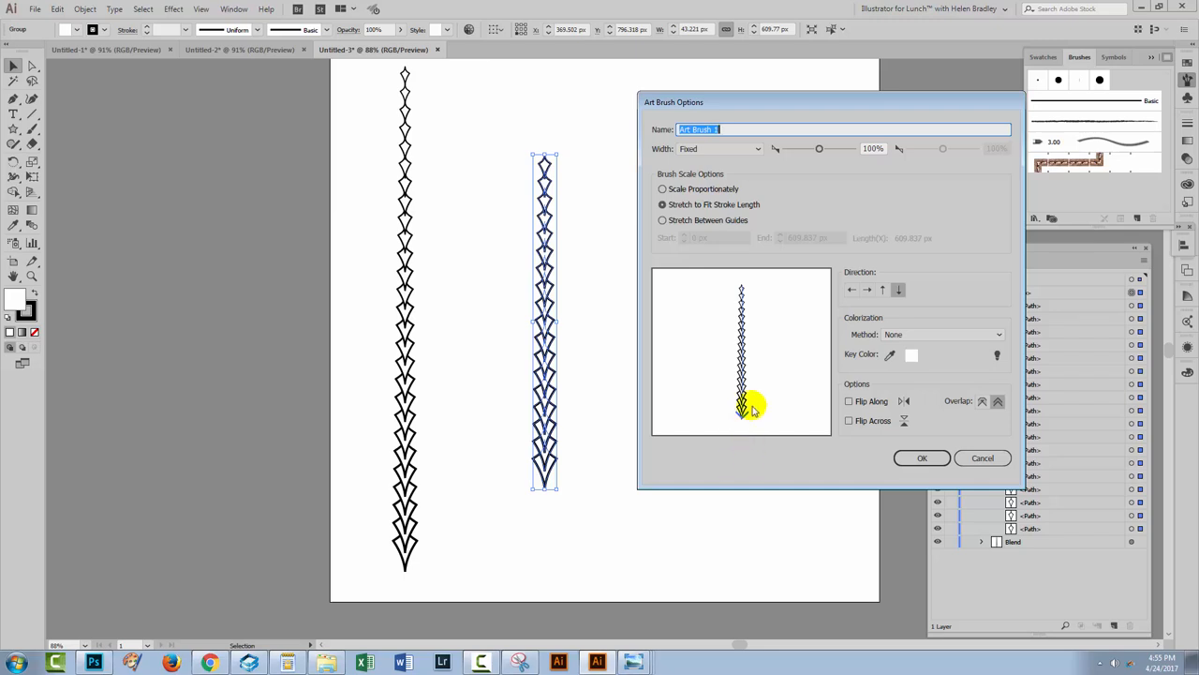
{"action": "left_click", "coordinate": [881, 289]}
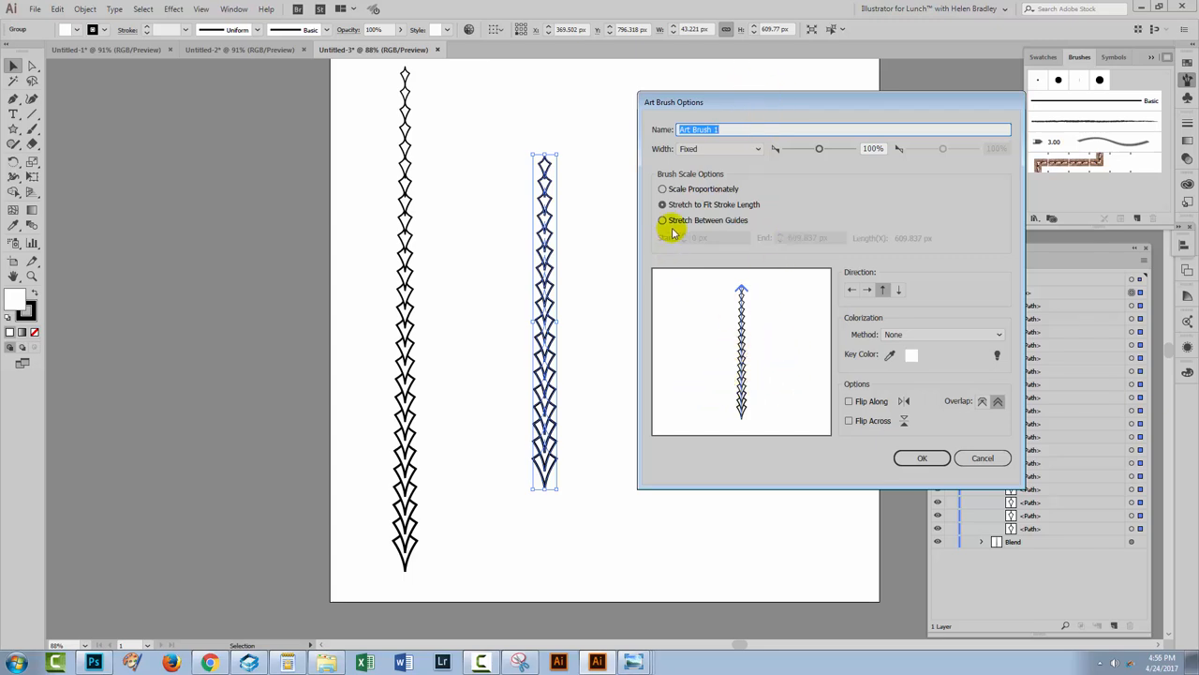
Set the brush to Scale Proportionately with Tints colorization and save it.
{"action": "left_click", "coordinate": [663, 188]}
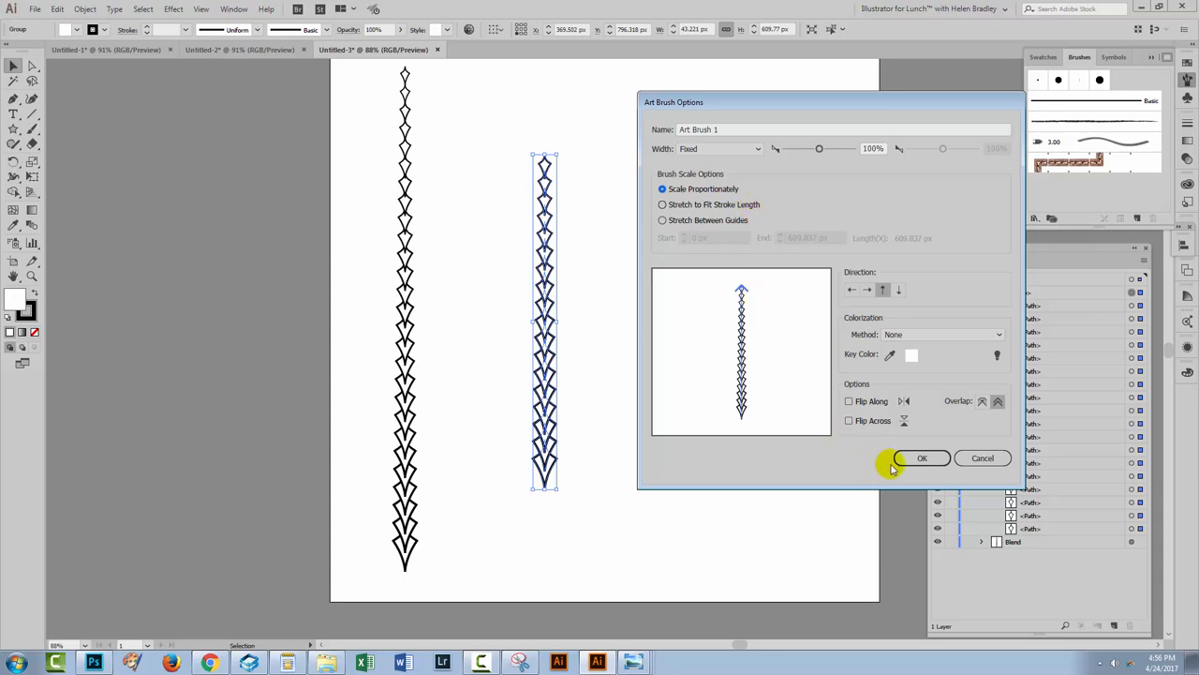
{"action": "mouse_move", "coordinate": [506, 386]}
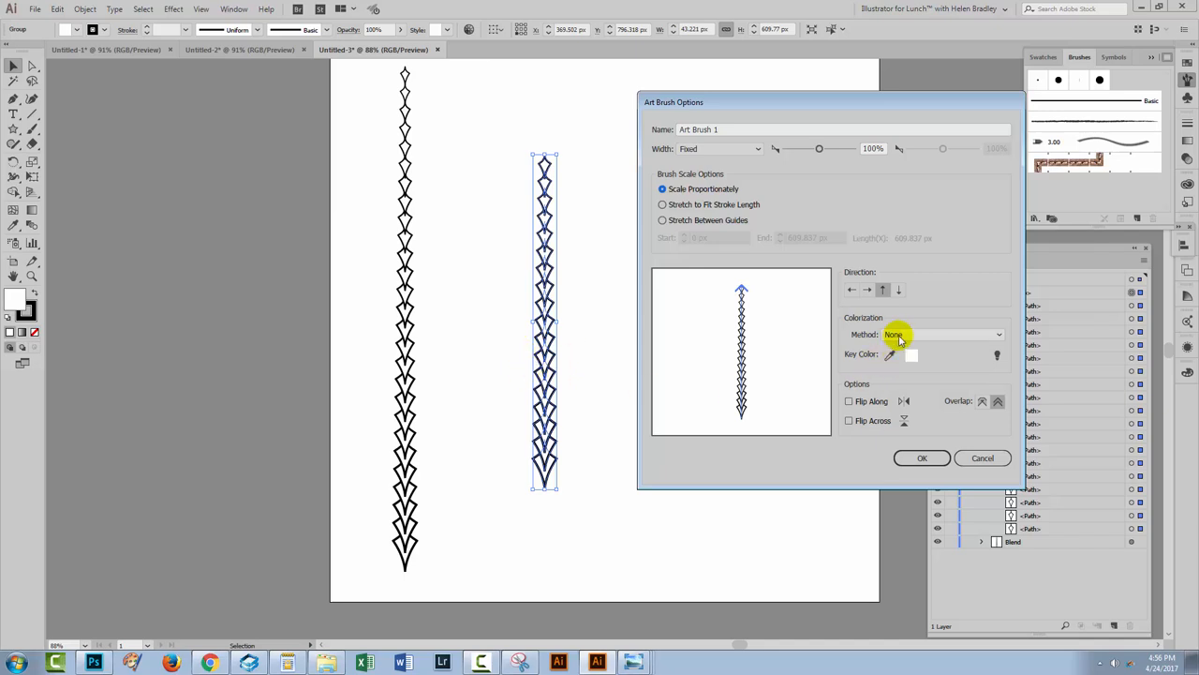
{"action": "left_click", "coordinate": [940, 334]}
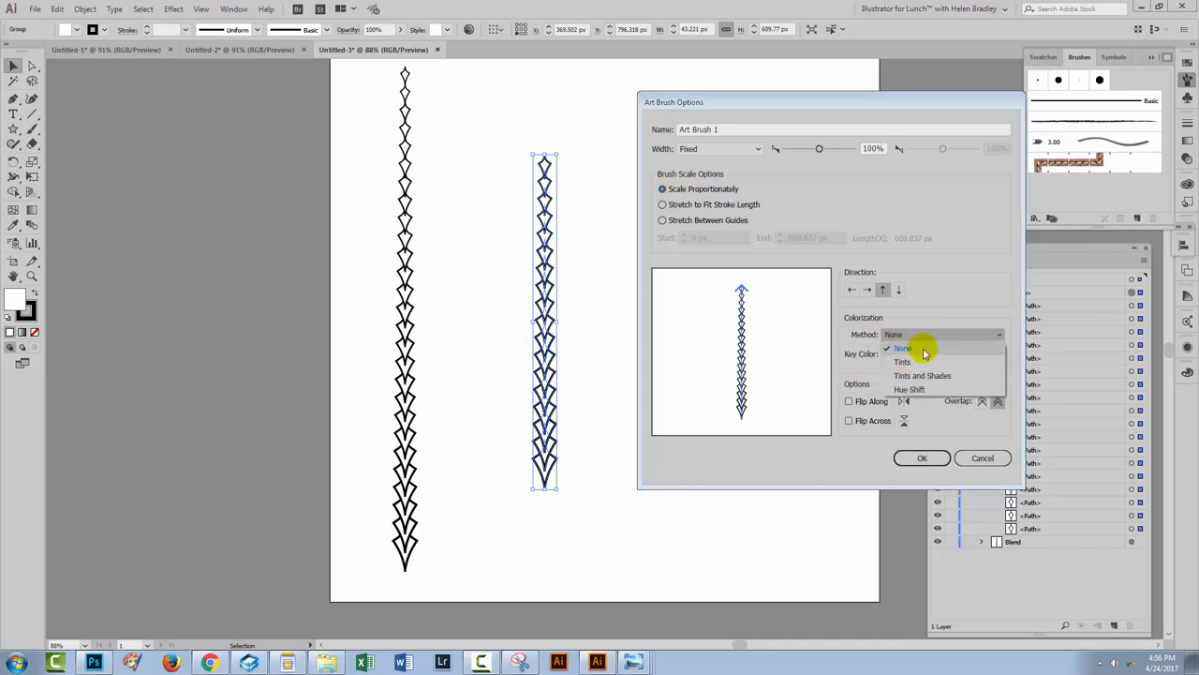
{"action": "left_click", "coordinate": [901, 362]}
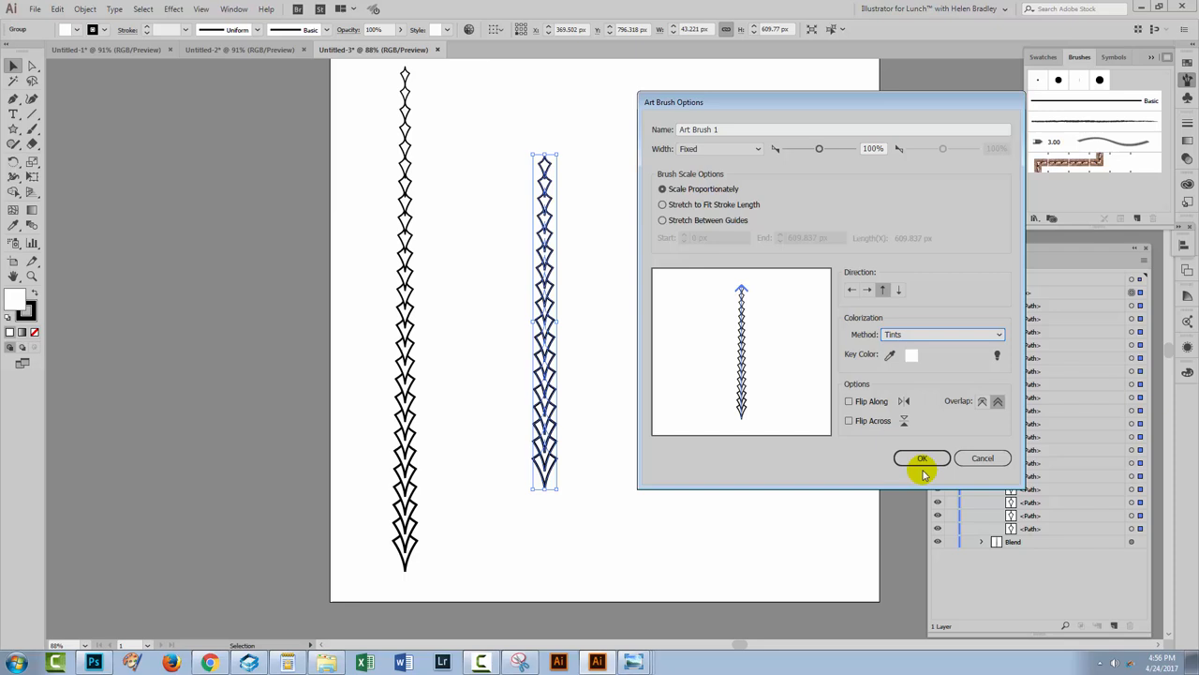
{"action": "left_click", "coordinate": [922, 457]}
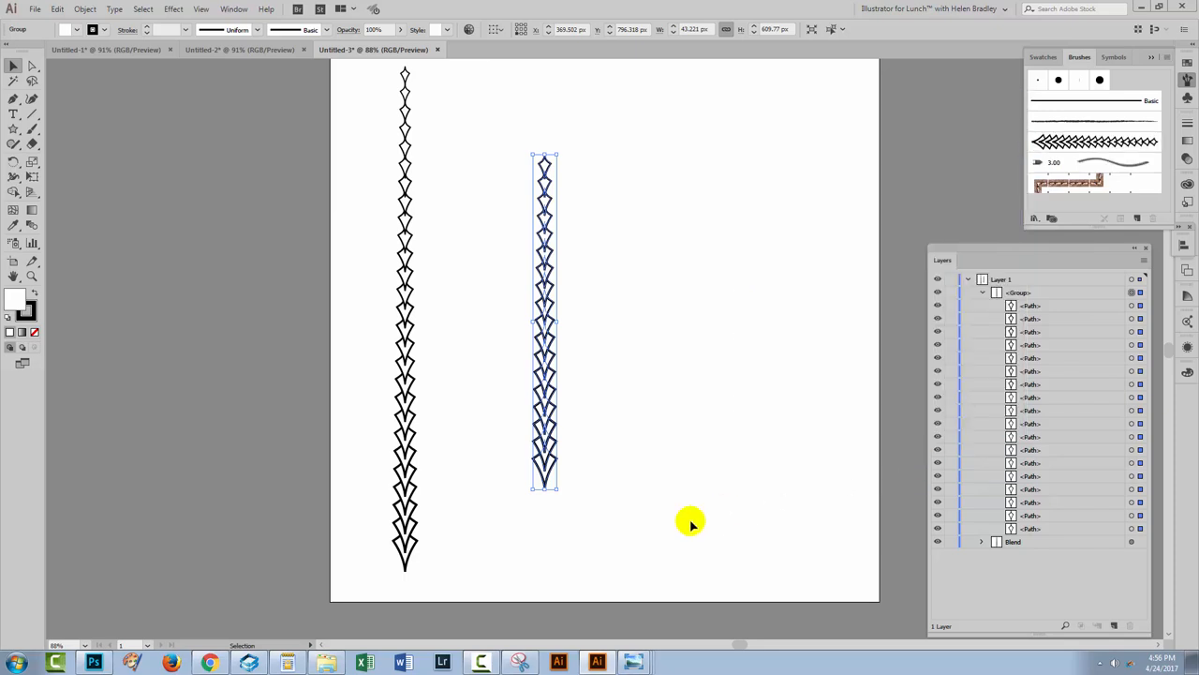
Paint a curved Paintbrush stroke with the diamond brush rising toward the top right.
{"action": "left_click", "coordinate": [690, 521]}
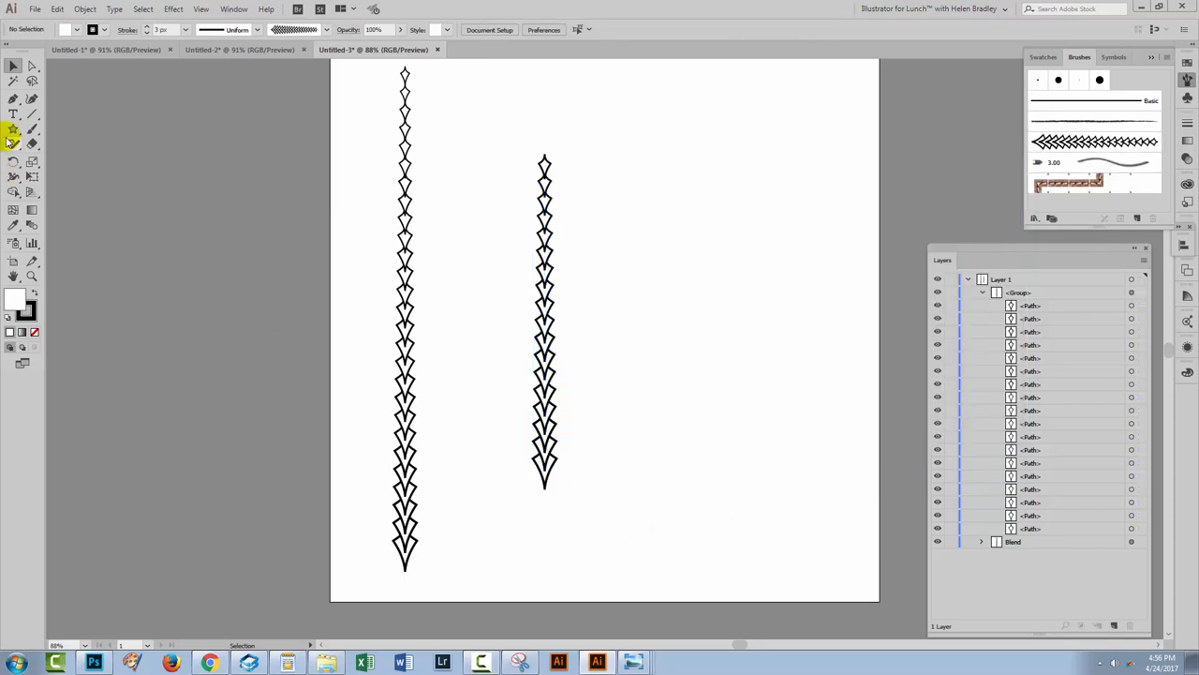
{"action": "left_click", "coordinate": [1094, 141]}
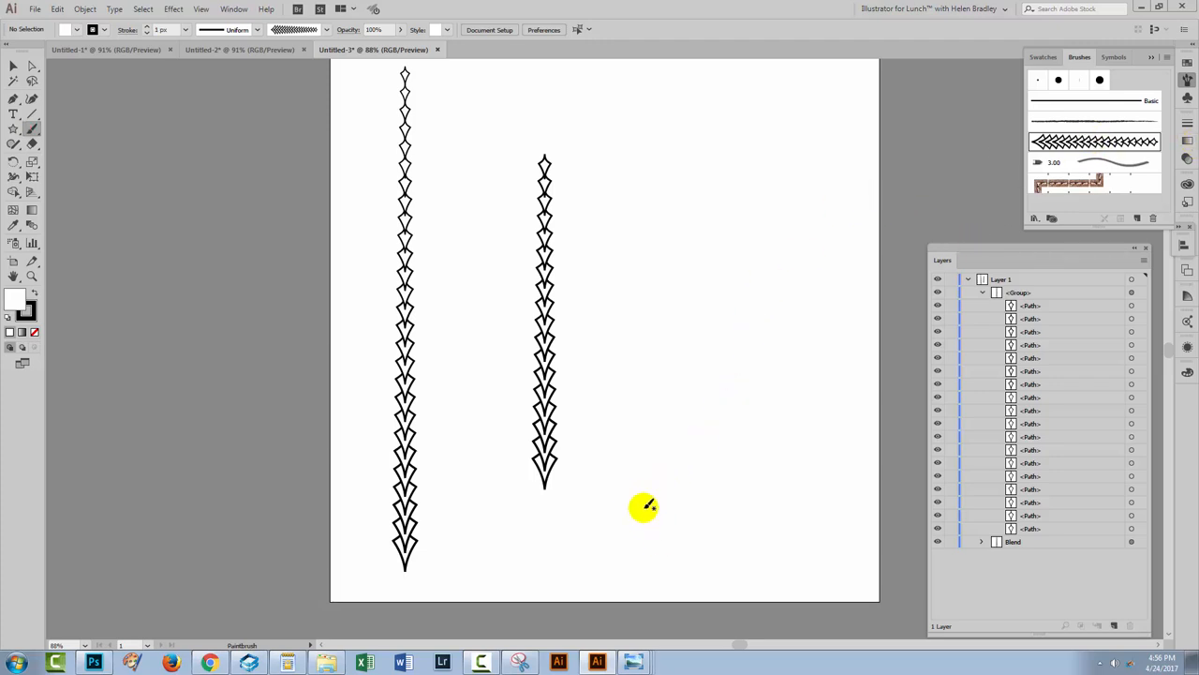
{"action": "left_click_drag", "start_coordinate": [633, 503], "coordinate": [770, 143]}
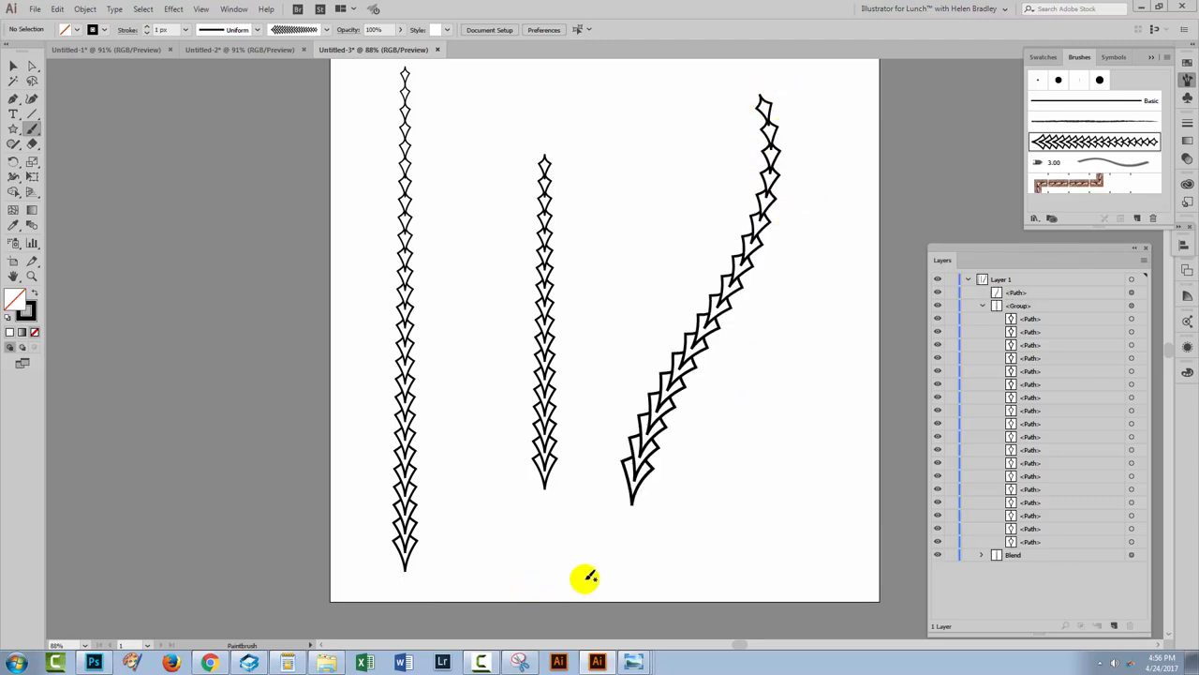
{"action": "mouse_move", "coordinate": [675, 5]}
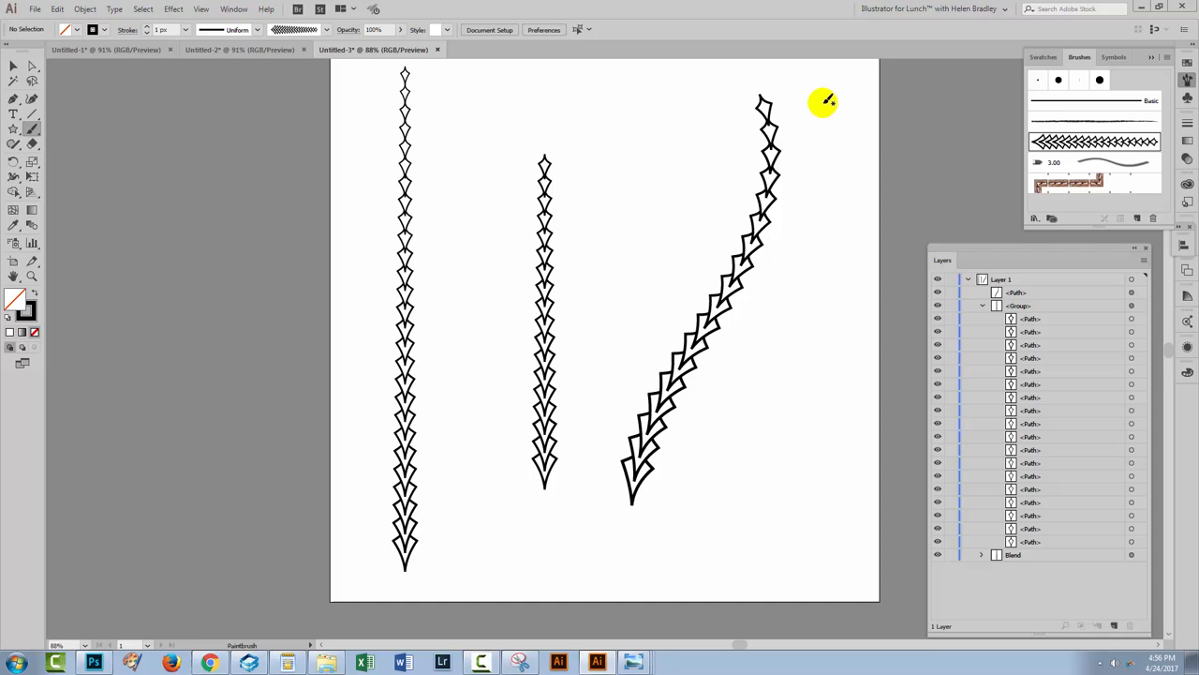
{"action": "mouse_move", "coordinate": [686, 75]}
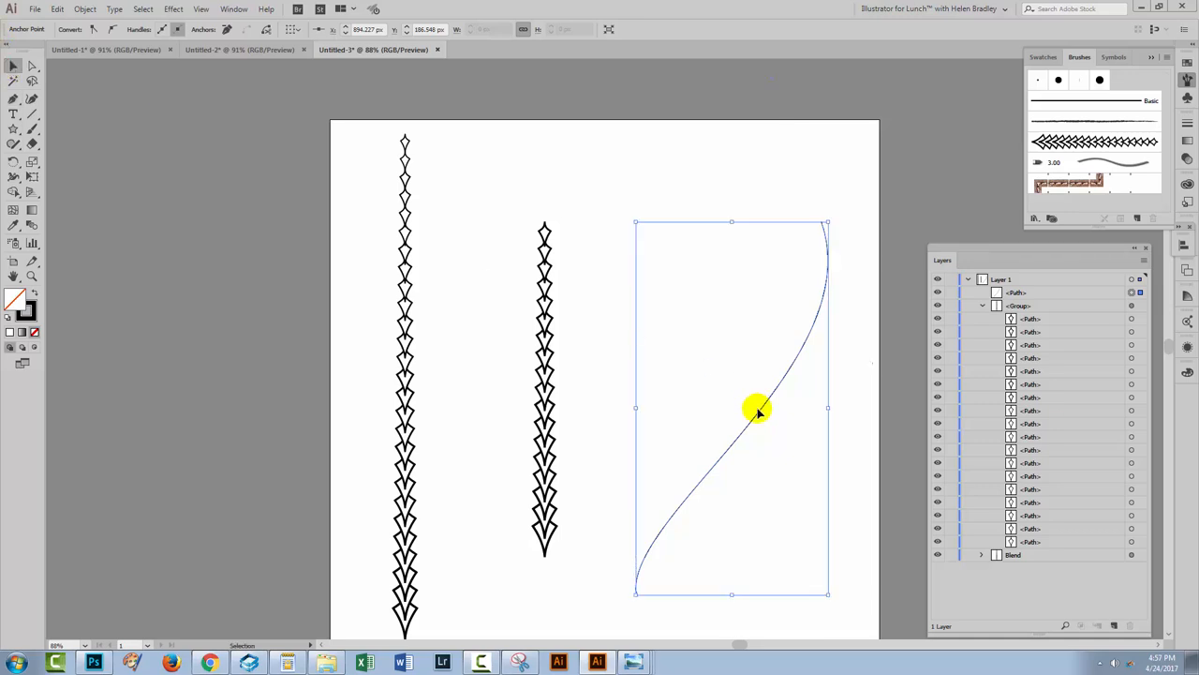
Select the curved path and apply the new diamond art brush to it.
{"action": "left_click", "coordinate": [757, 409]}
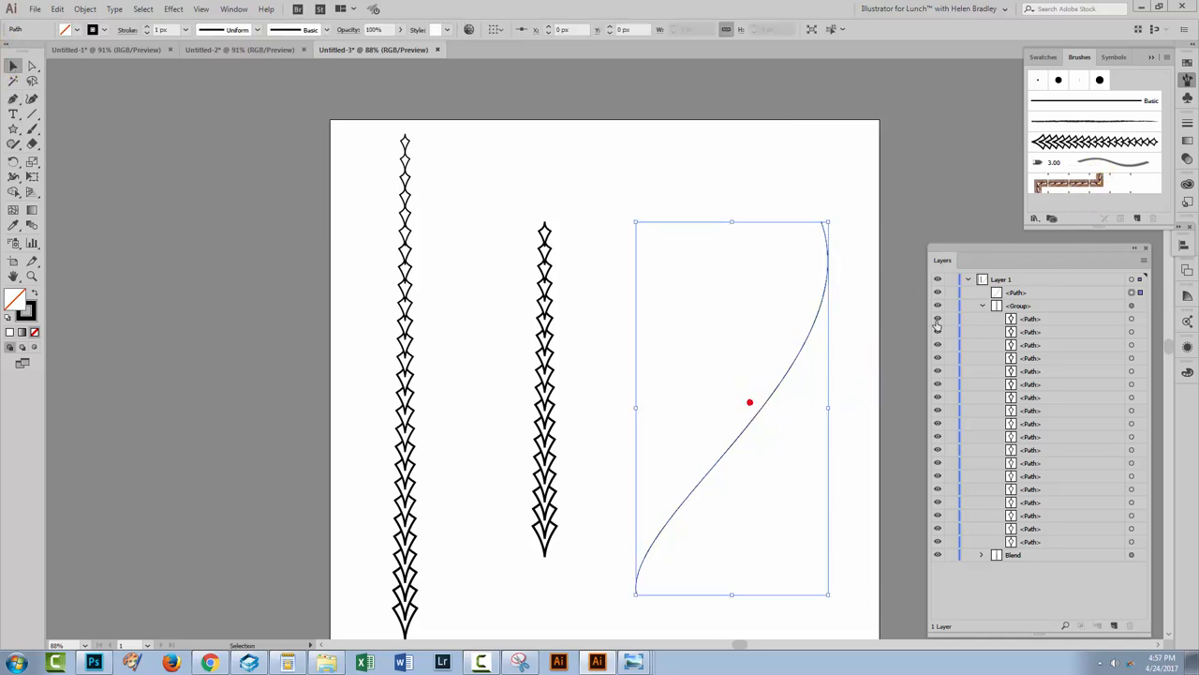
{"action": "left_click", "coordinate": [1094, 143]}
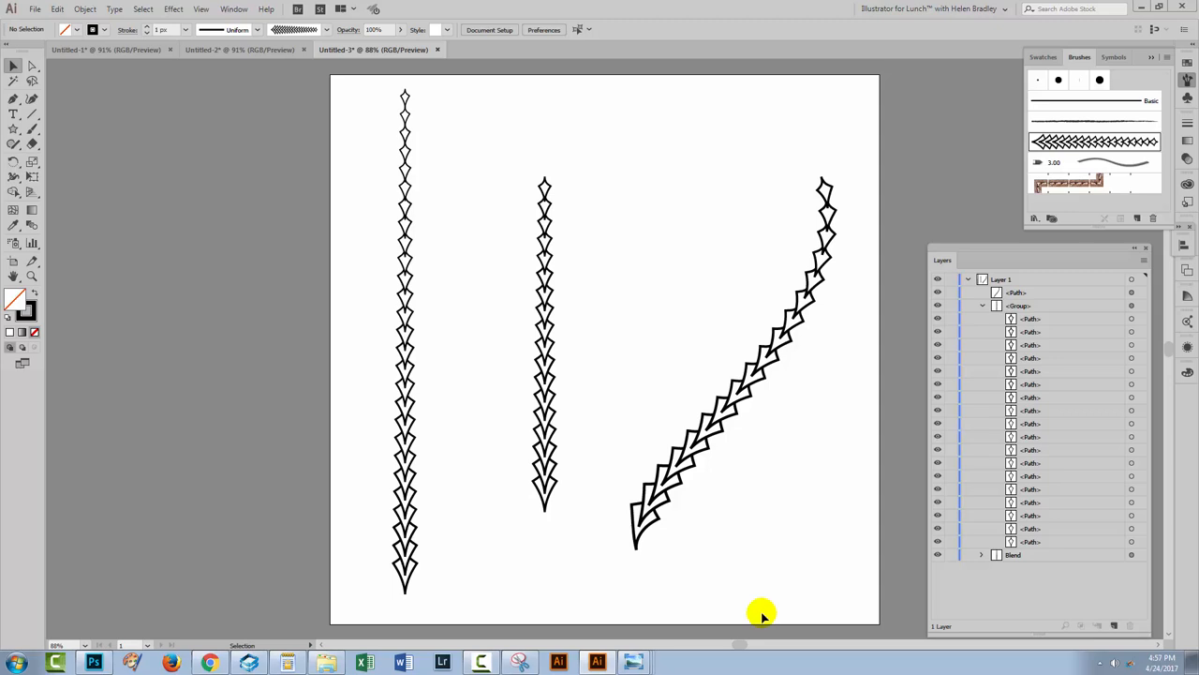
{"action": "mouse_move", "coordinate": [755, 591]}
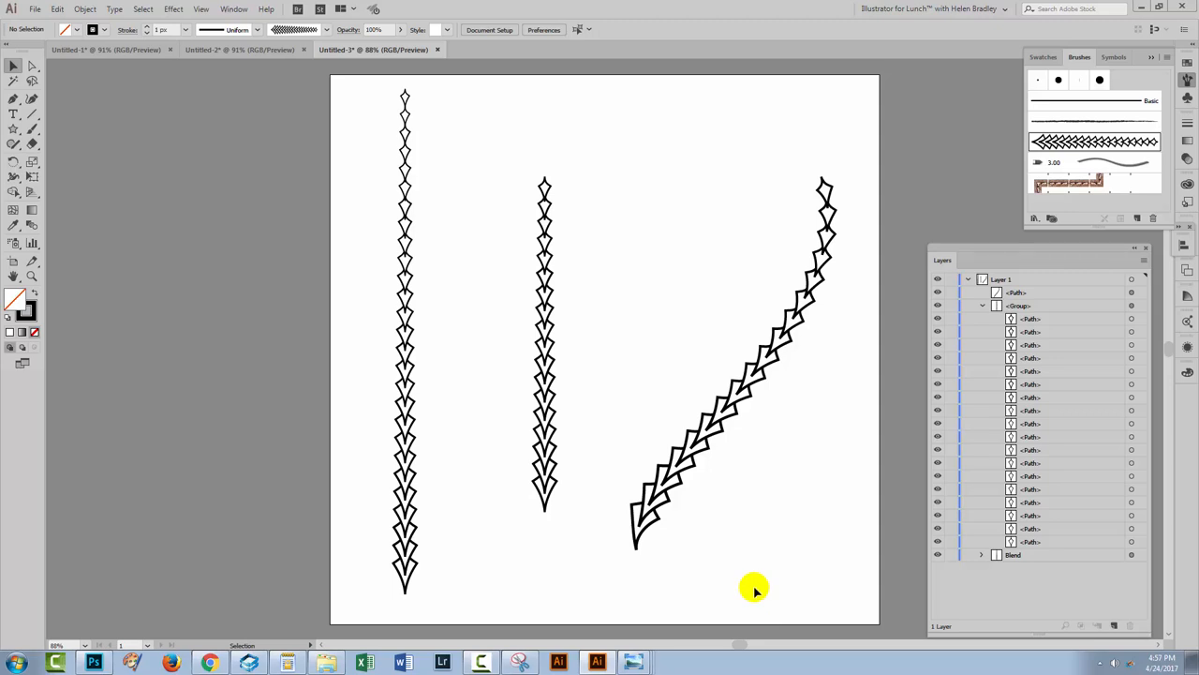
{"action": "mouse_move", "coordinate": [403, 611]}
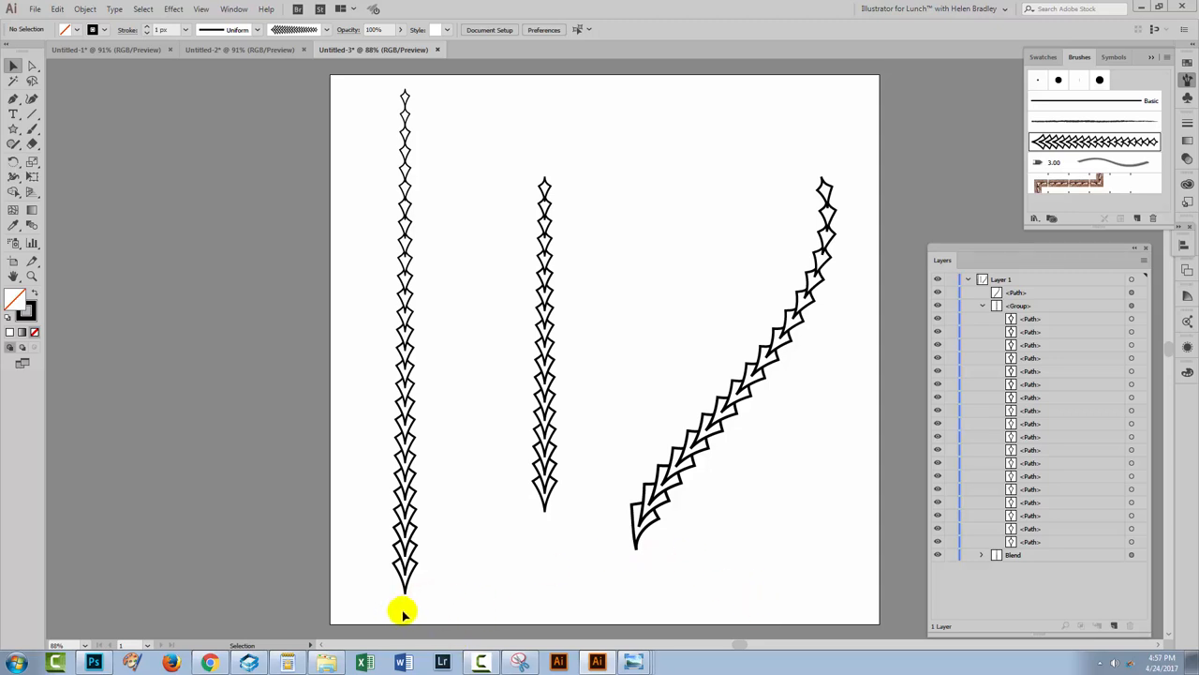
{"action": "mouse_move", "coordinate": [615, 544]}
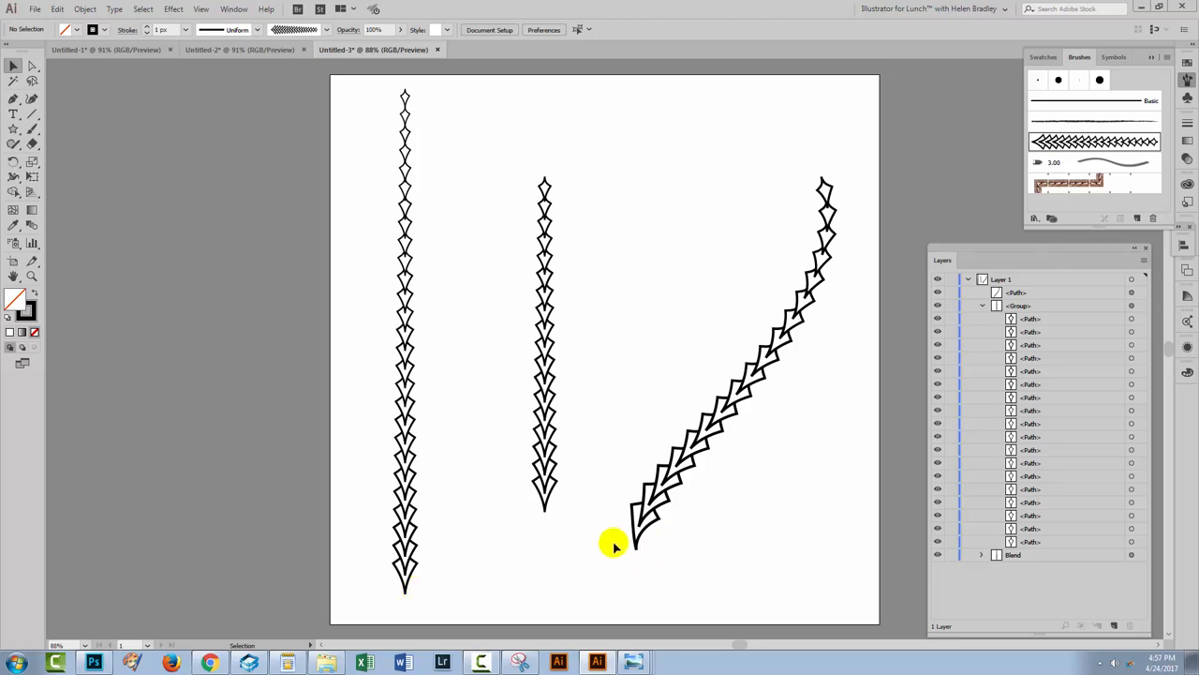
{"action": "mouse_move", "coordinate": [660, 540]}
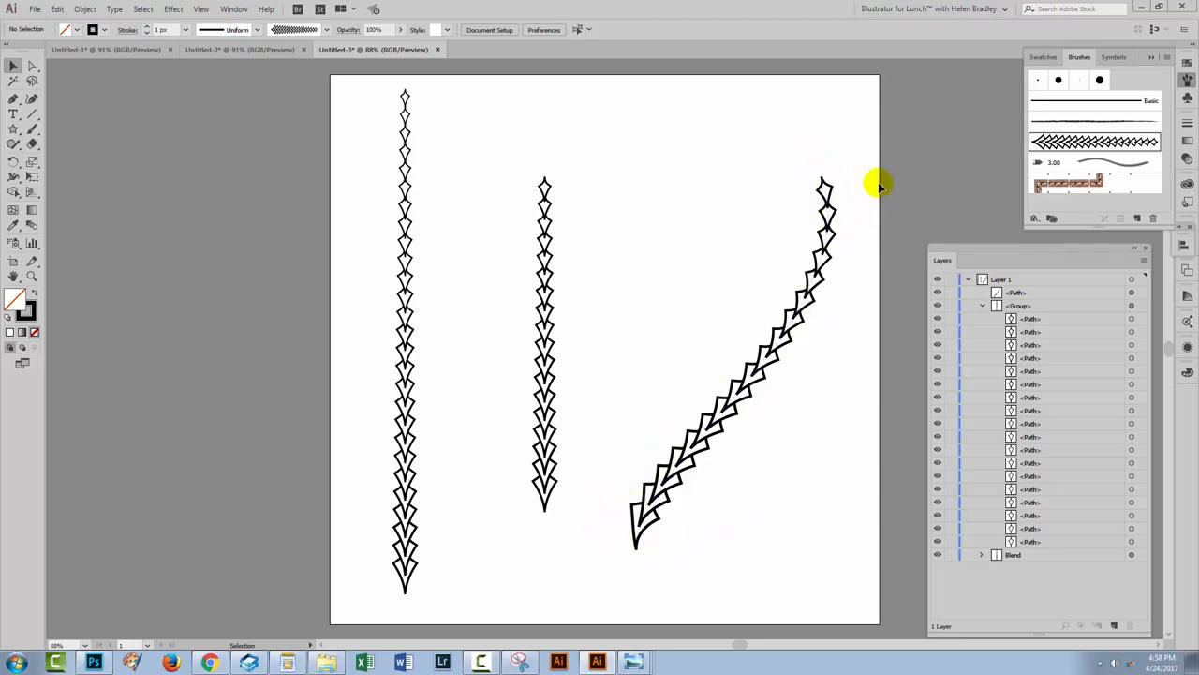
{"action": "mouse_move", "coordinate": [532, 253]}
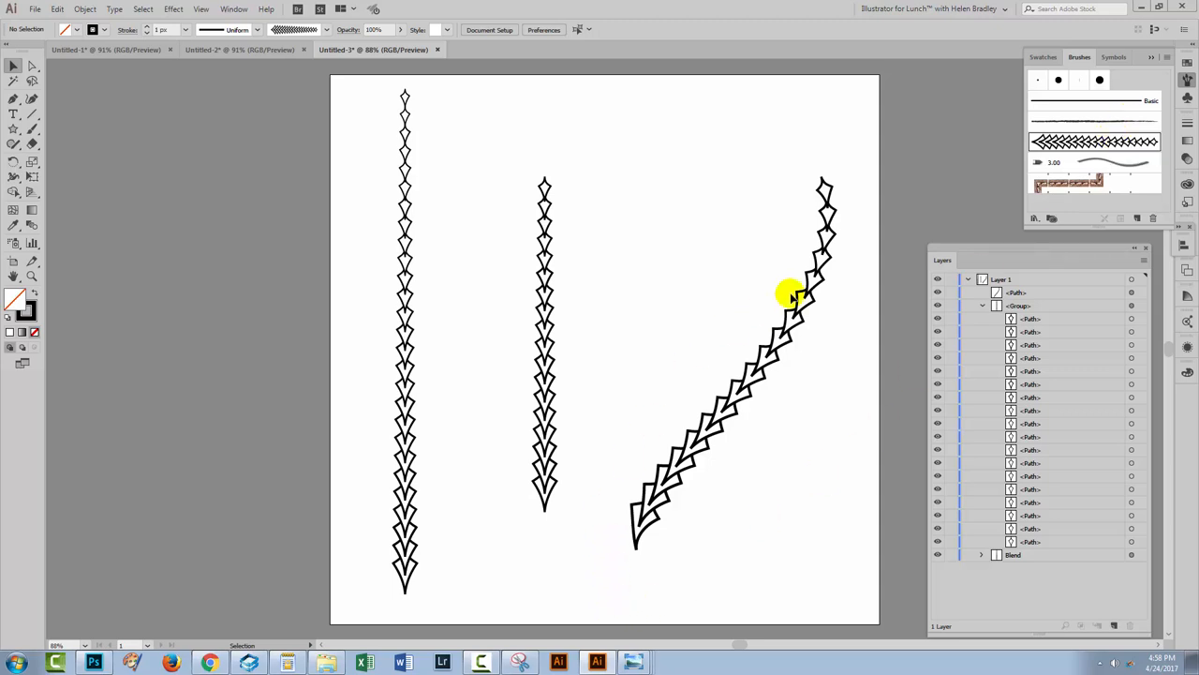
{"action": "mouse_move", "coordinate": [806, 547]}
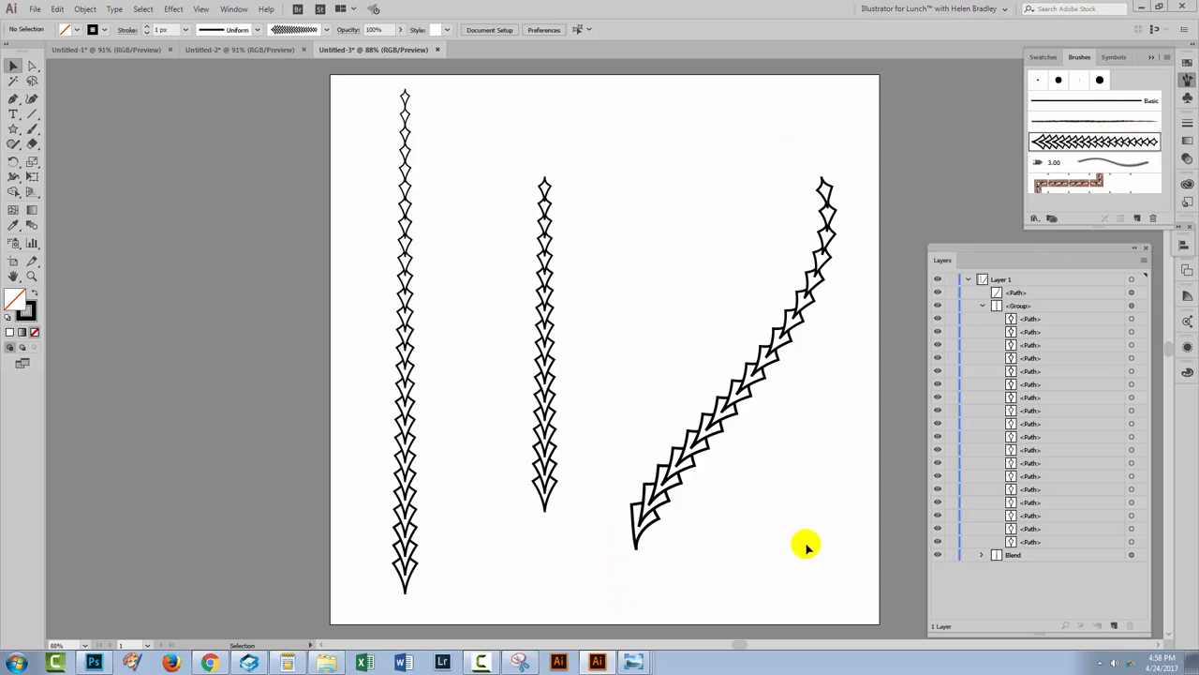